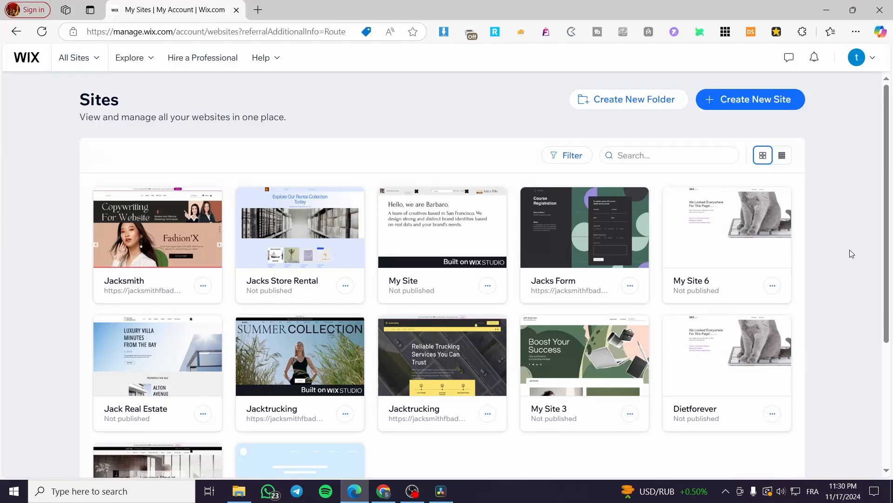
mouse_move(858, 284)
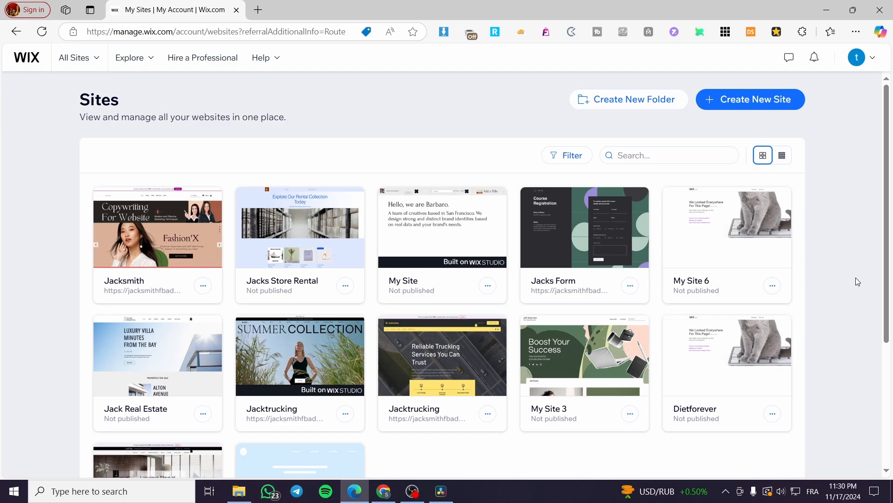
mouse_move(838, 300)
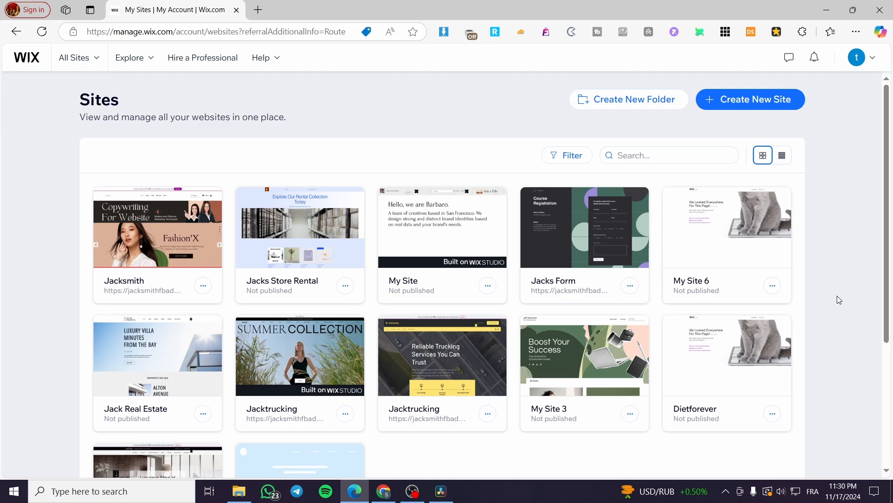
mouse_move(849, 325)
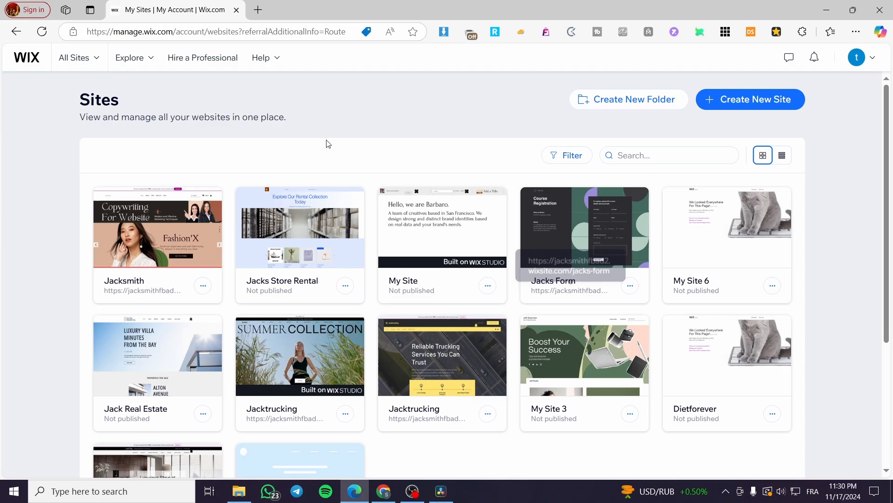
mouse_move(538, 70)
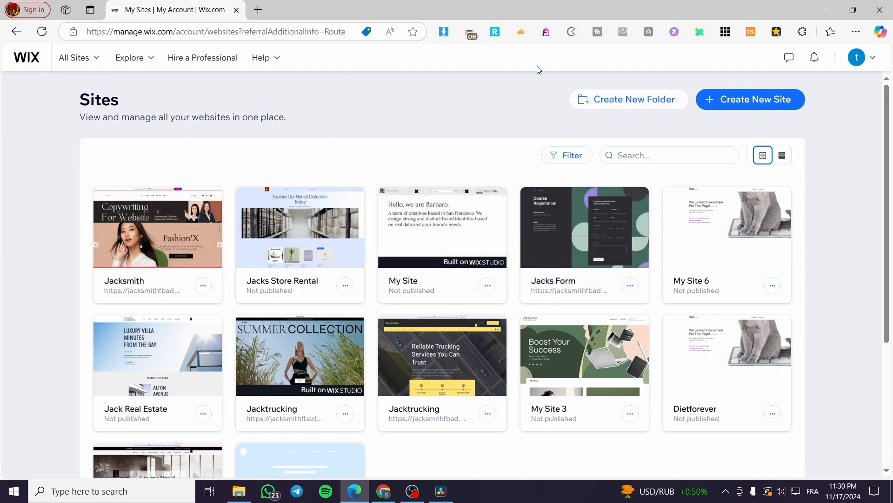
mouse_move(353, 313)
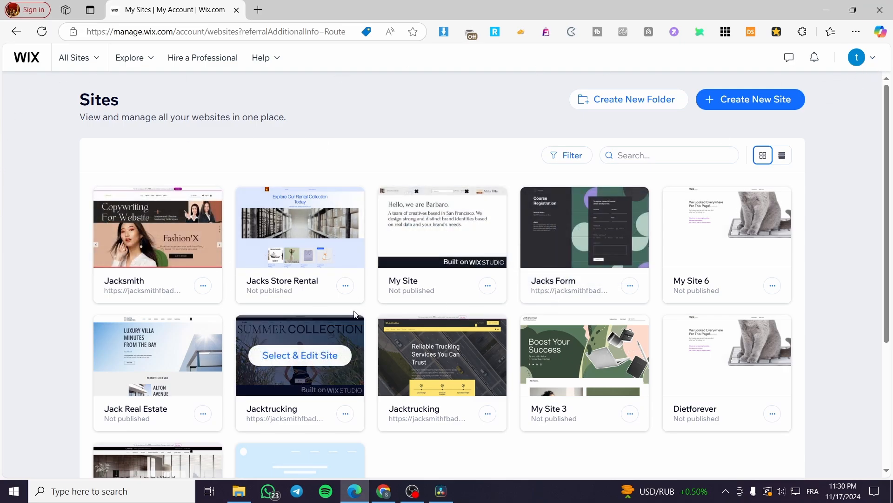
mouse_move(13, 182)
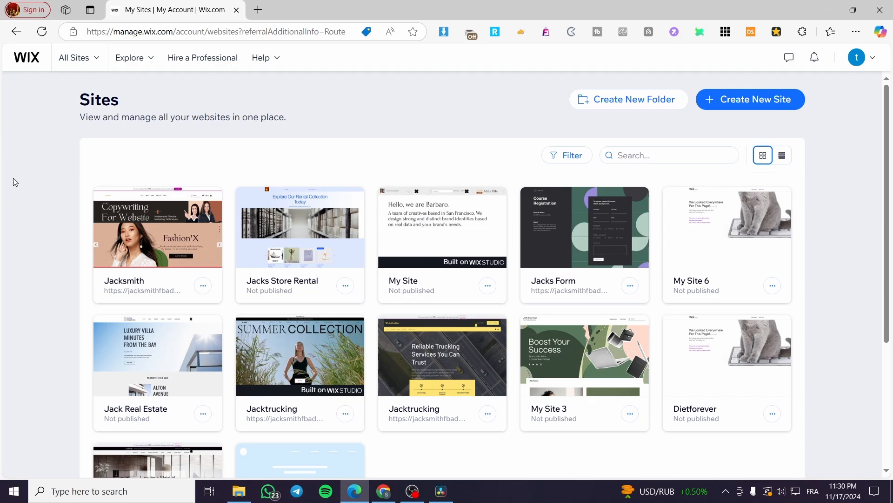
mouse_move(533, 231)
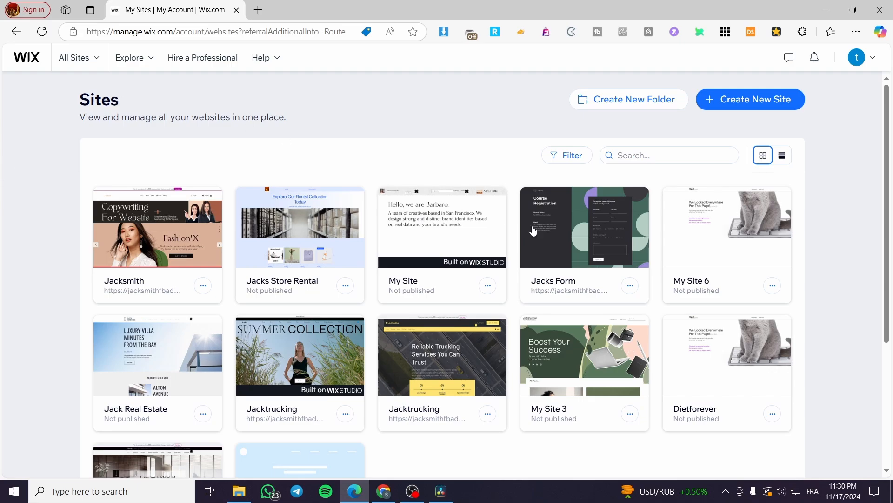
mouse_move(493, 165)
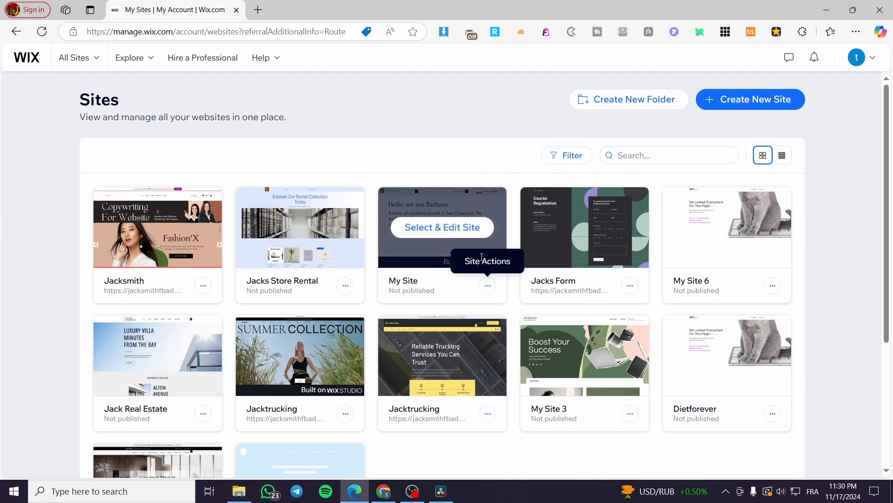
mouse_move(513, 266)
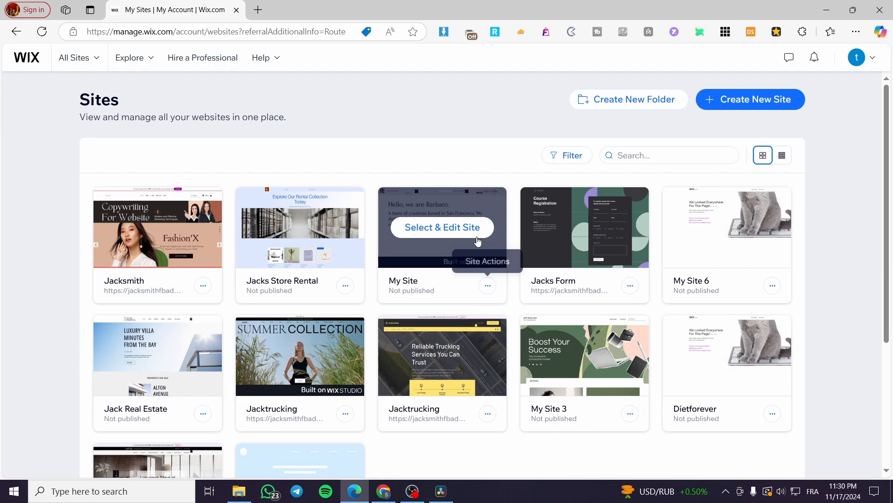
Step: Open My Site in the editor and scroll down to the Kitu Cosmetics and Tune-X projects
click(441, 227)
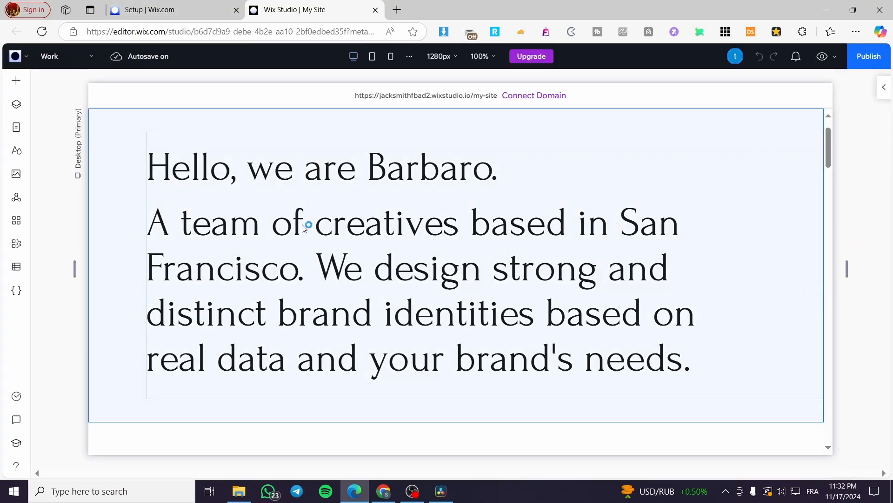
scroll(down, 3)
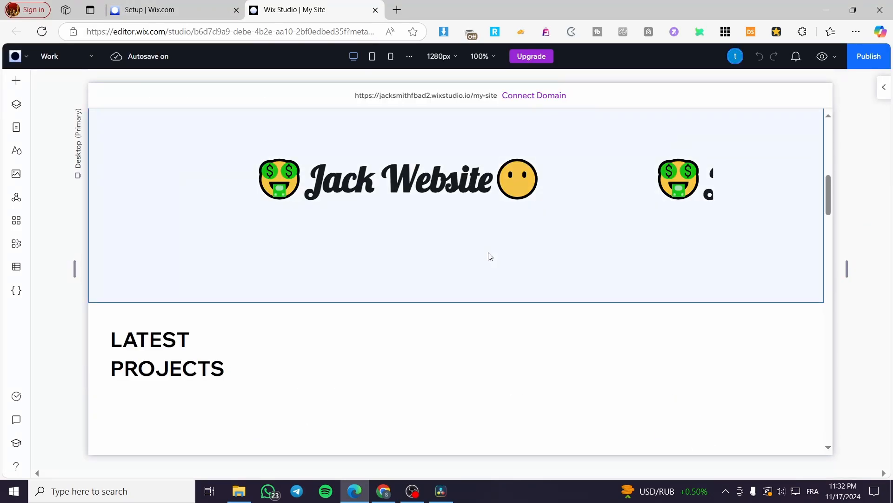
scroll(down, 3)
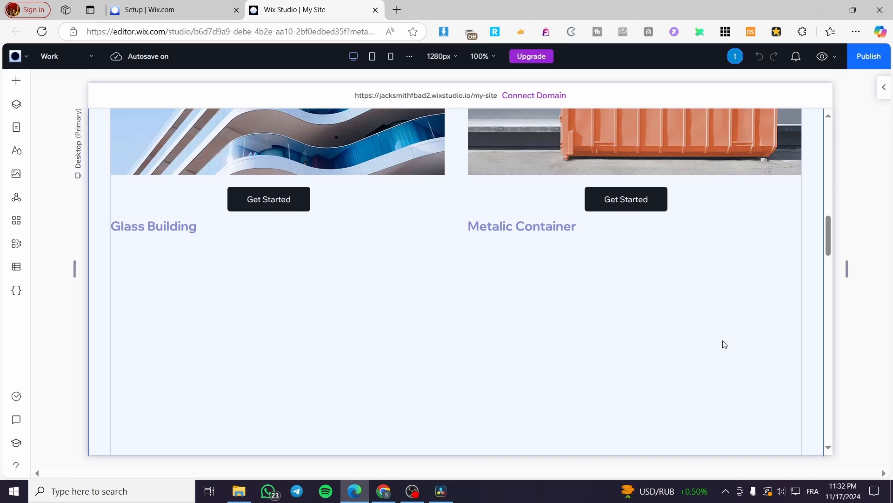
scroll(down, 3)
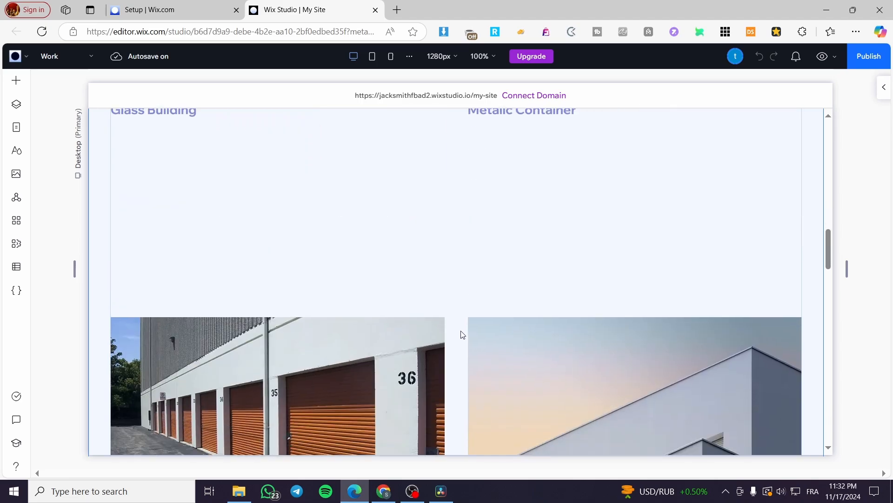
scroll(down, 3)
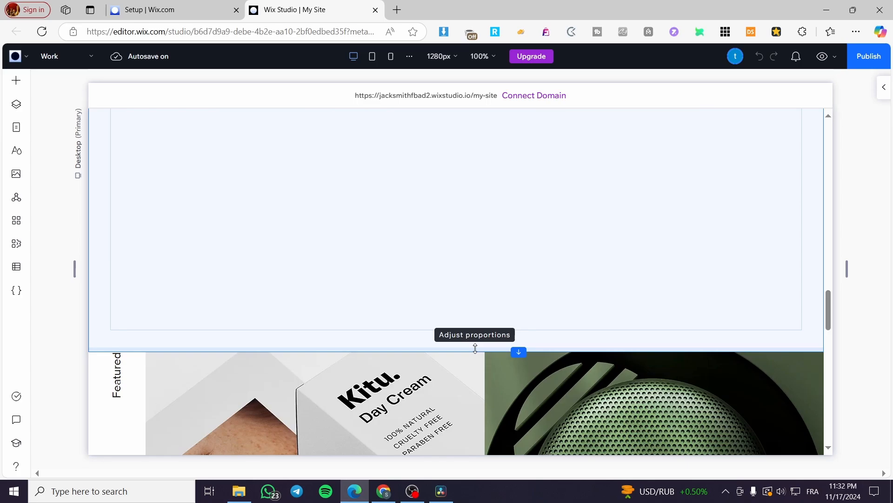
scroll(down, 3)
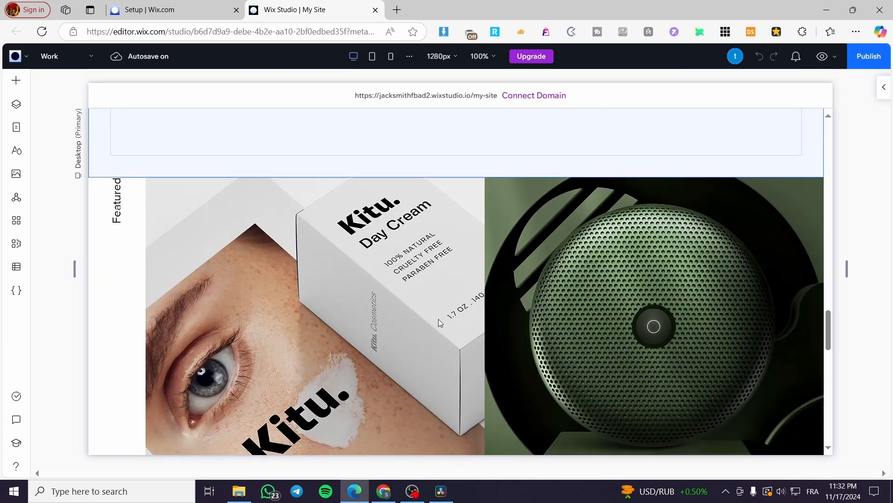
scroll(down, 3)
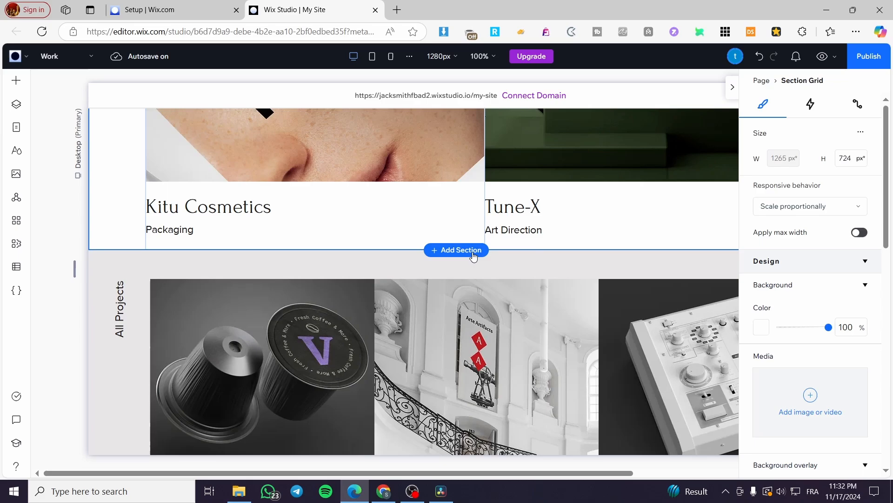
Step: Add a blank Grid Layout section below the Kitu Cosmetics and Tune-X projects
click(455, 250)
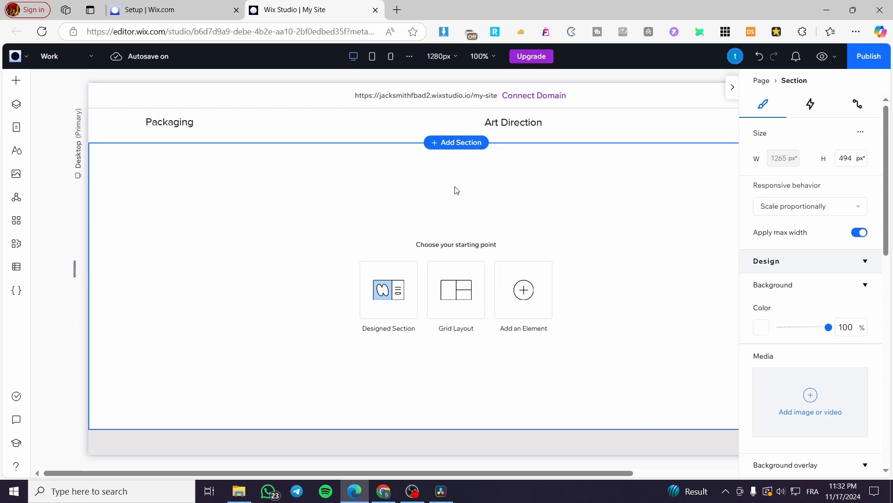
mouse_move(451, 434)
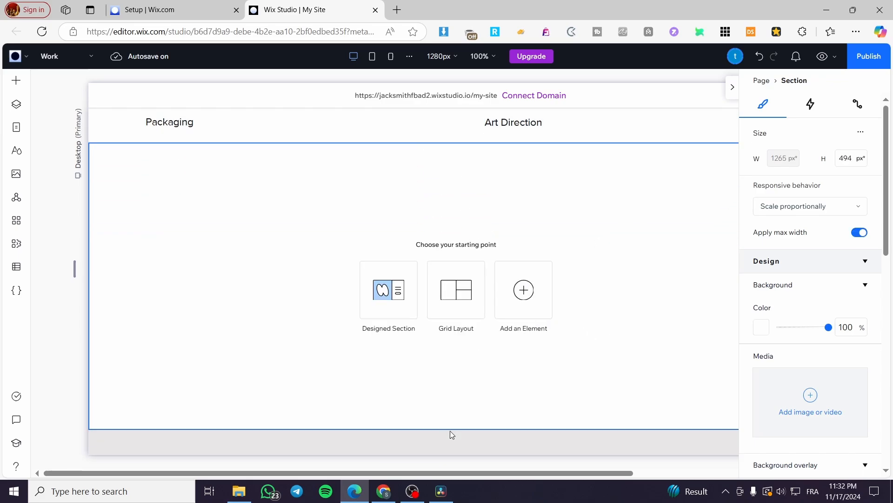
click(456, 290)
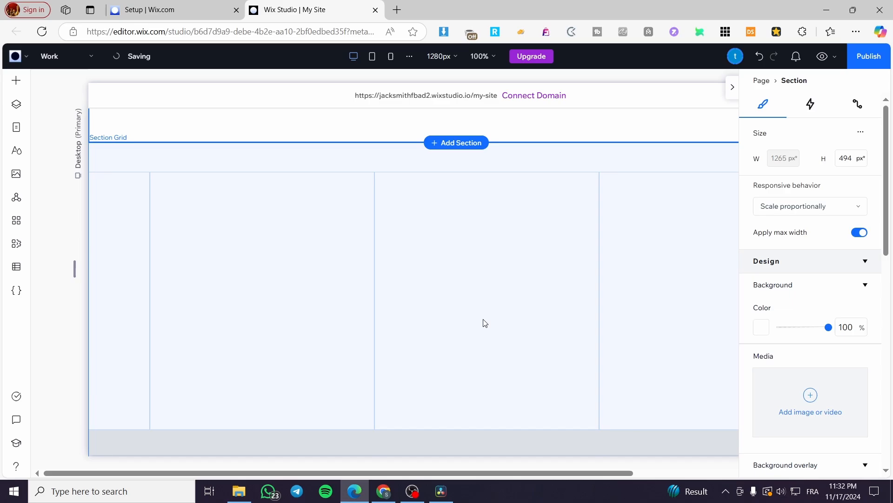
click(455, 142)
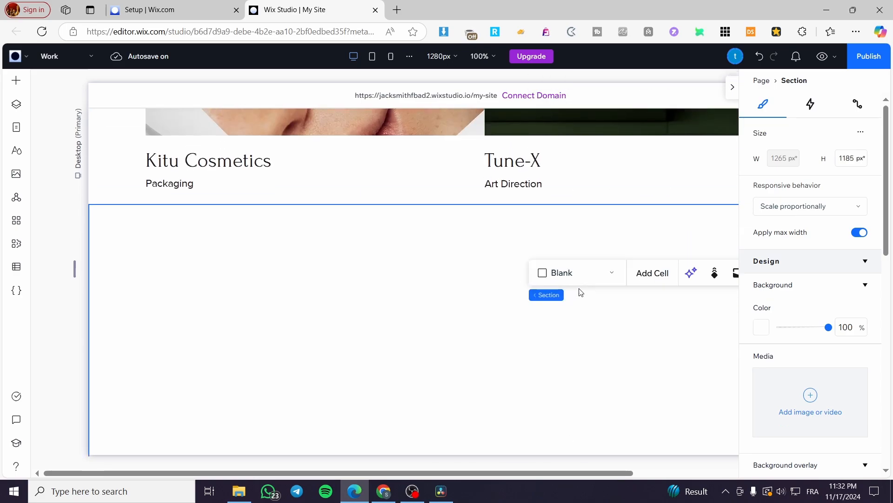
Step: Switch the section's grid layout to Rows and add a third row
scroll(up, 3)
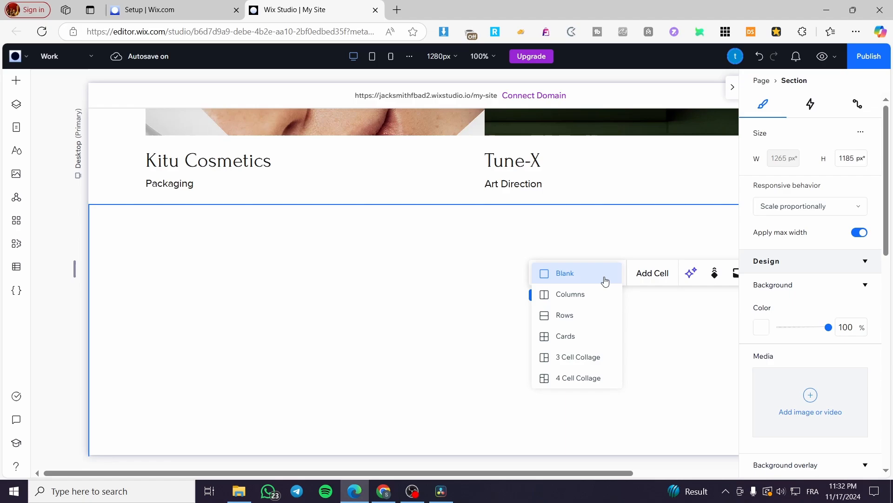
mouse_move(586, 319)
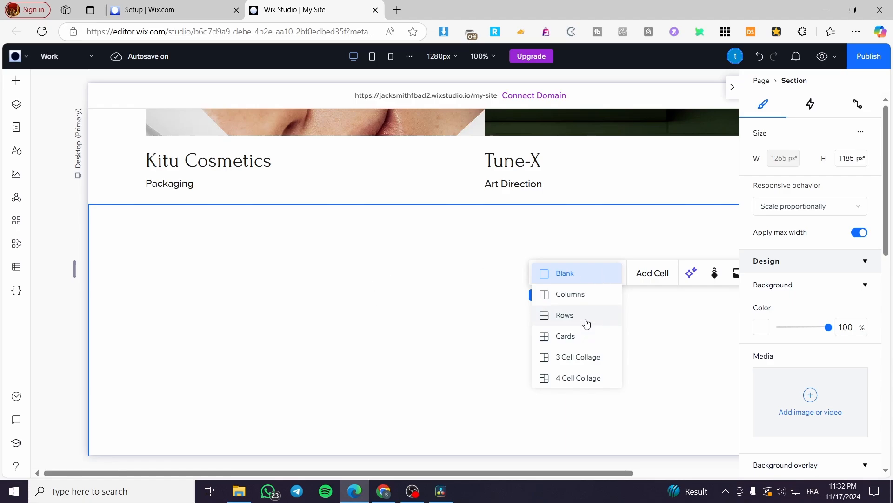
click(564, 314)
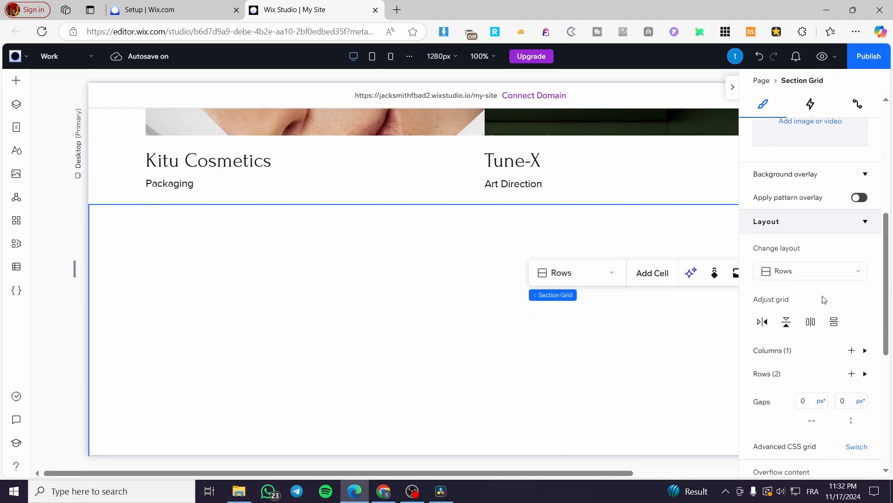
scroll(down, 3)
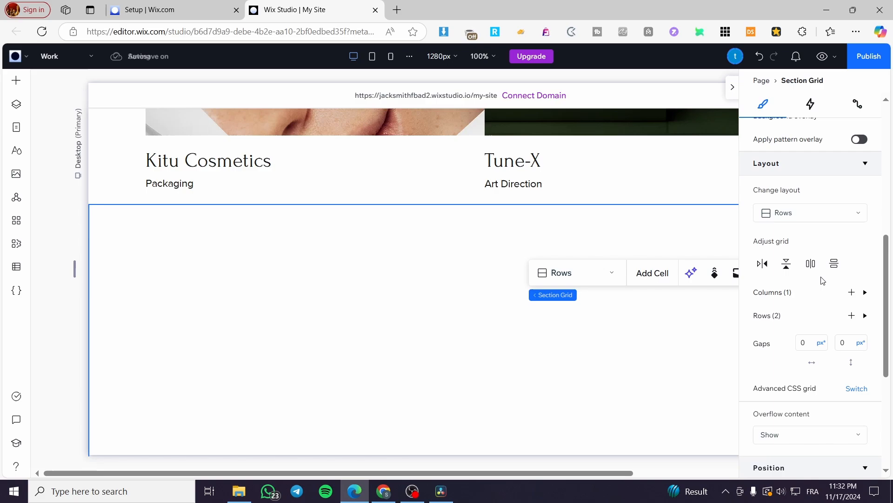
mouse_move(866, 315)
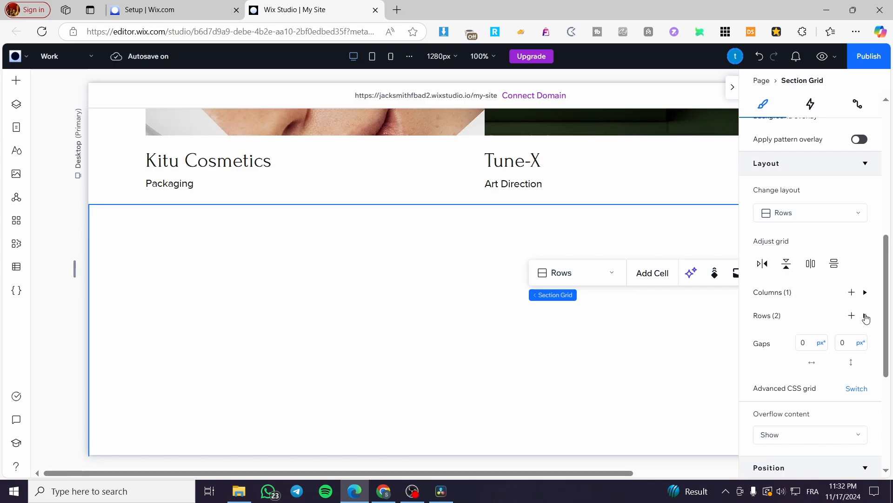
click(851, 316)
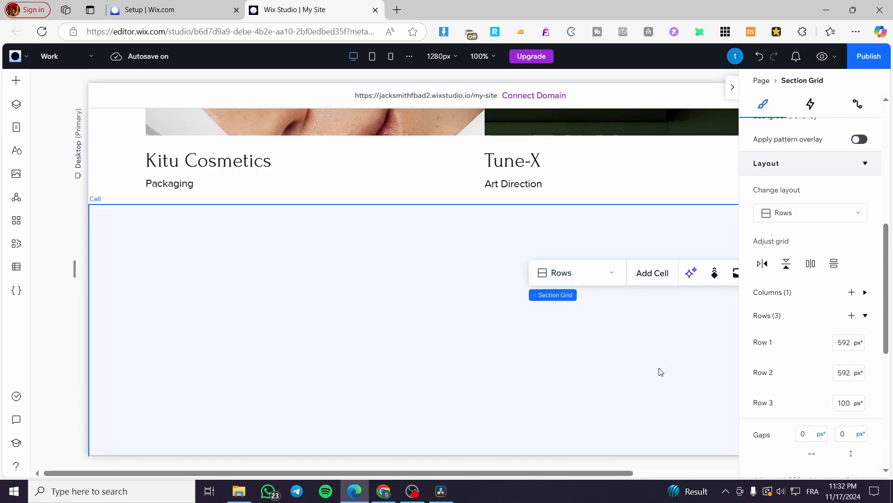
triple_click(843, 342)
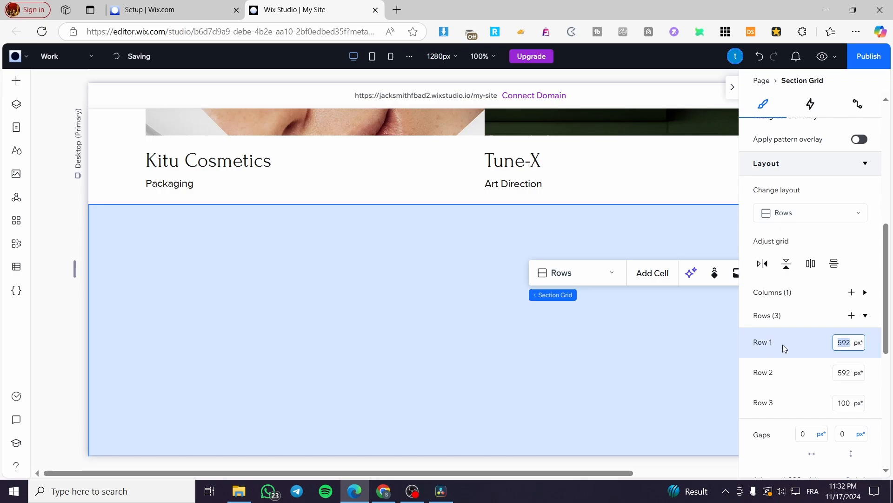
scroll(down, 3)
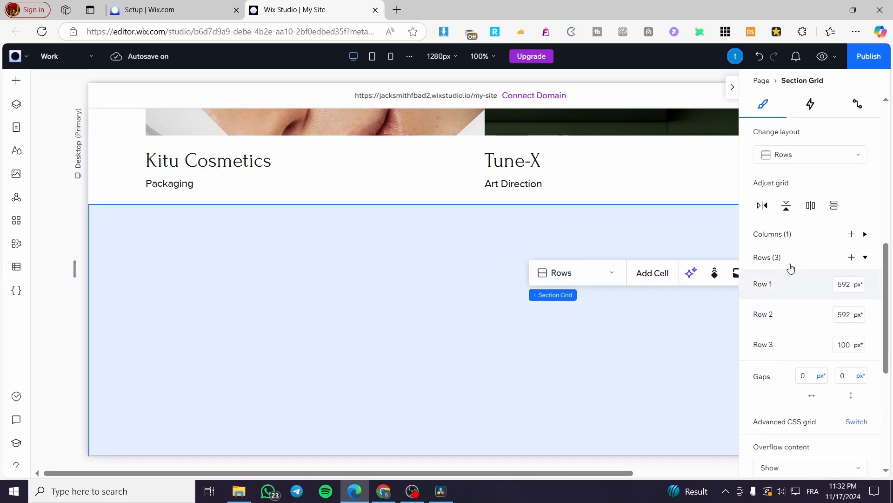
mouse_move(770, 292)
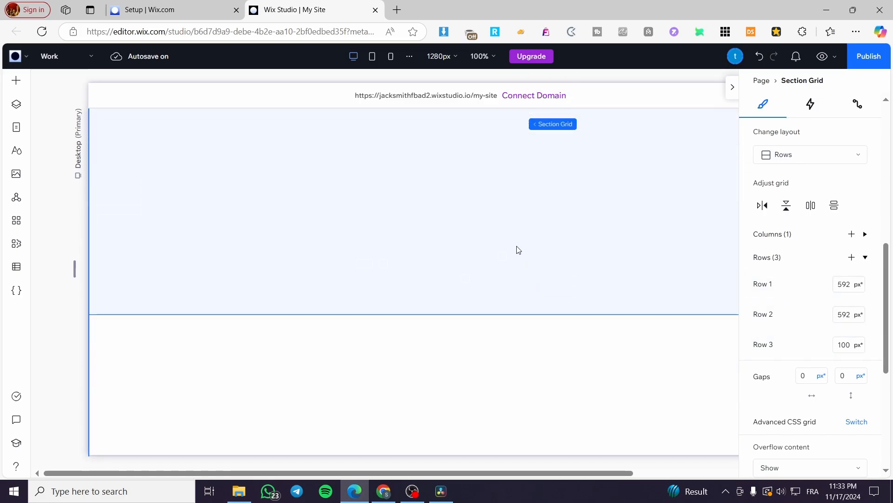
Step: Select the Section Grid and expand Rows (3) to show each row at 592 px
click(399, 274)
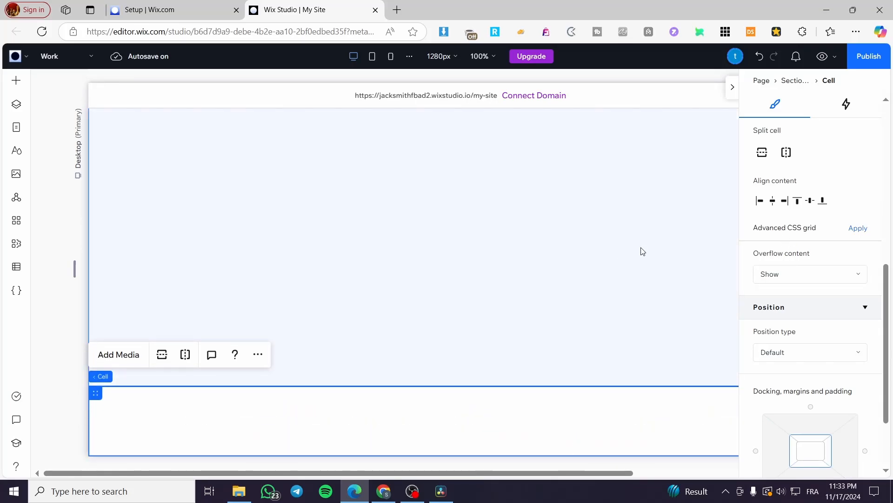
scroll(down, 3)
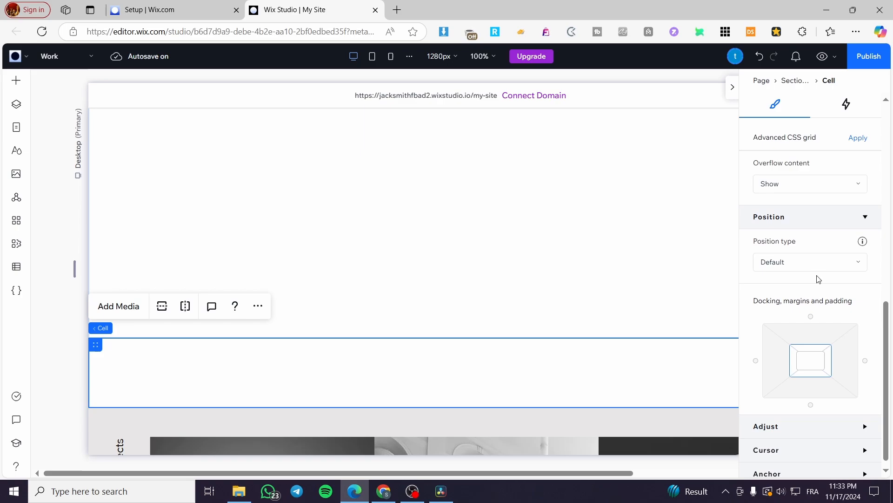
scroll(up, 3)
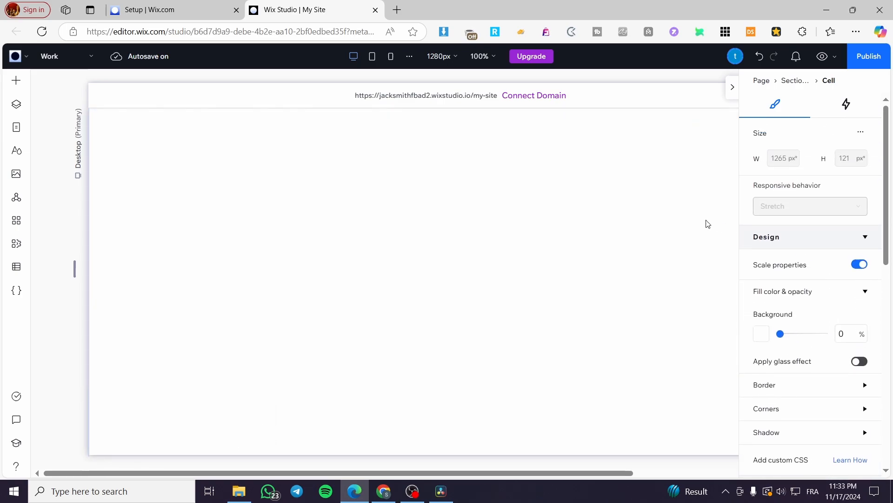
scroll(down, 3)
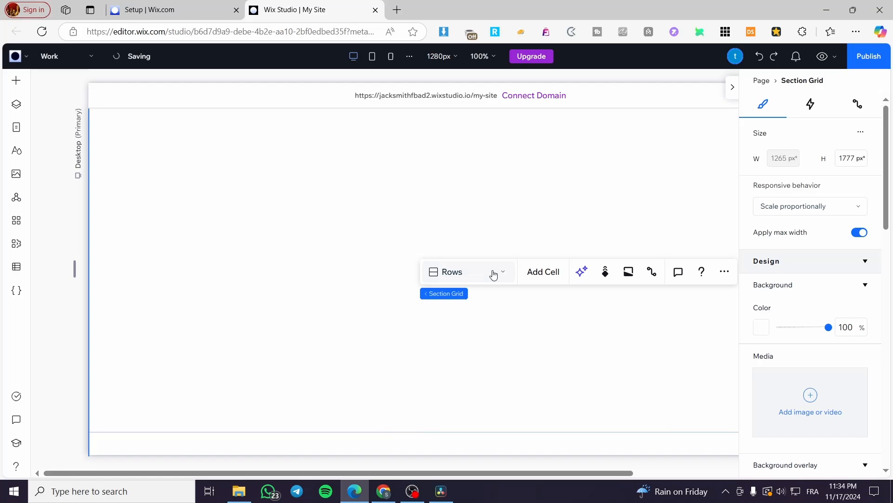
scroll(down, 3)
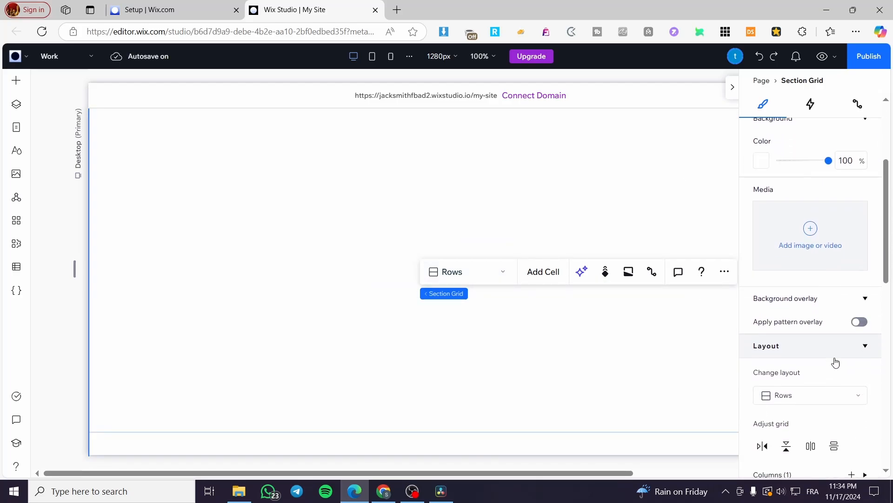
scroll(down, 3)
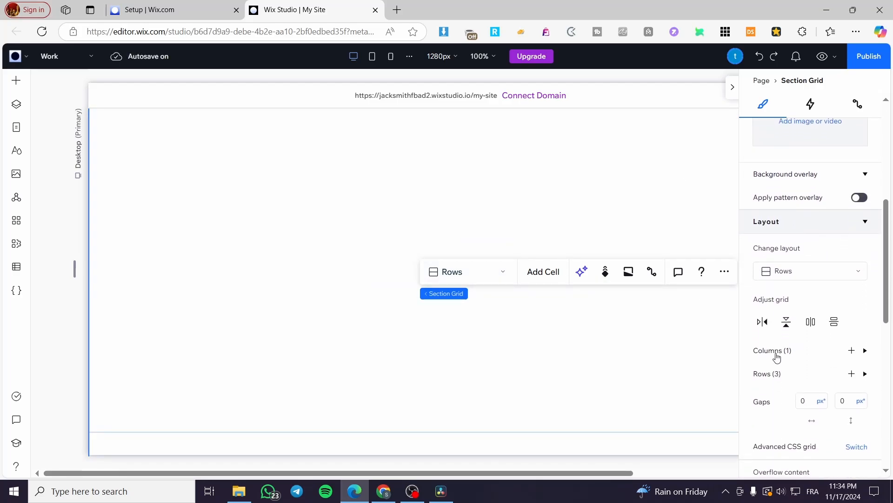
click(865, 373)
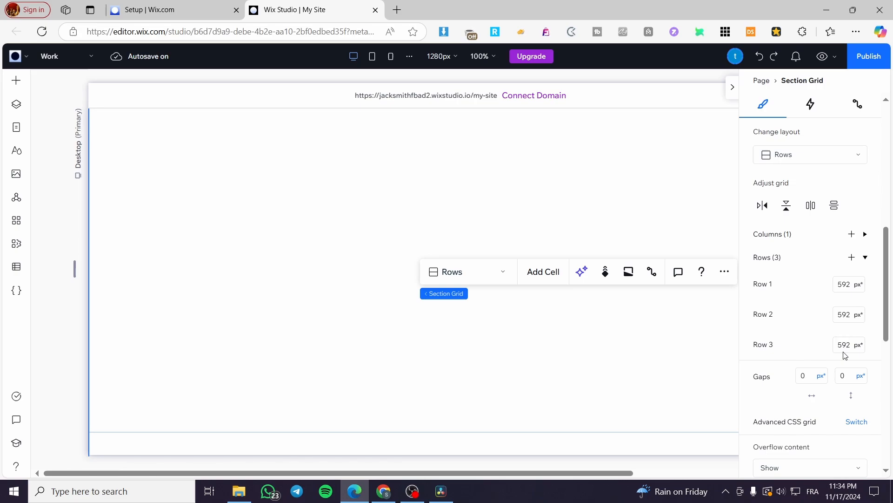
mouse_move(763, 291)
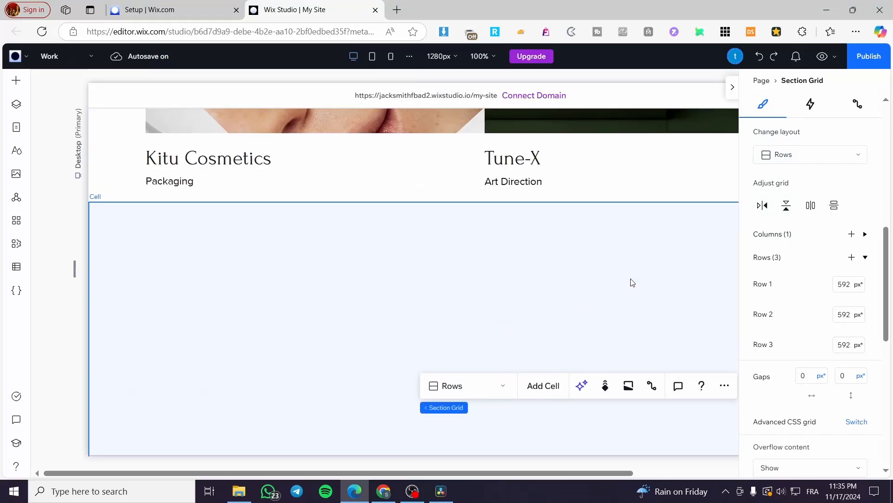
Step: Select the top grid cell and fill its background with a grey theme colour
scroll(down, 3)
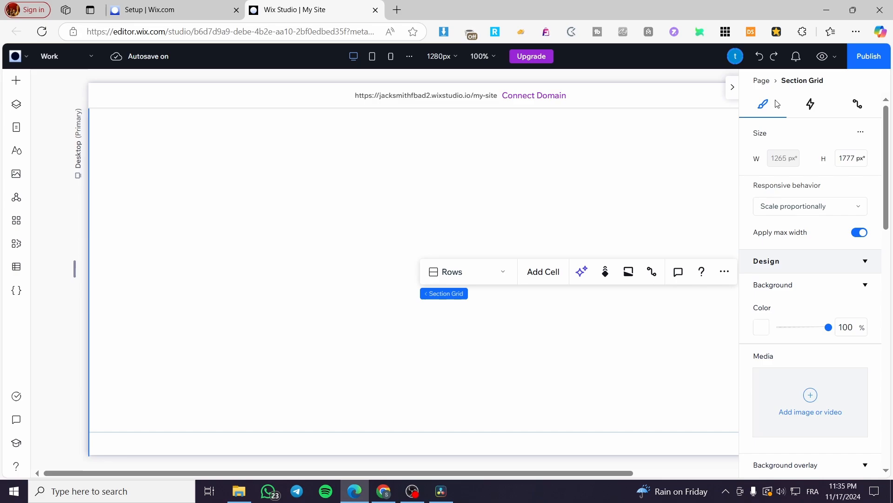
click(733, 87)
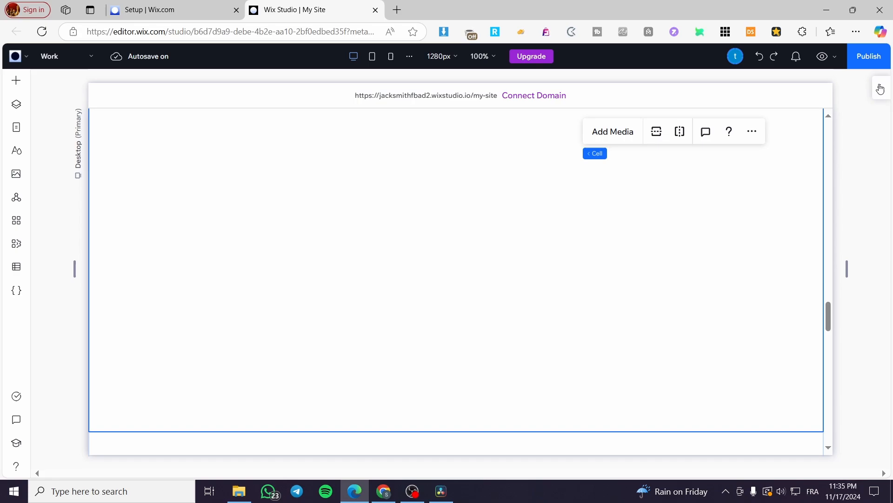
click(594, 153)
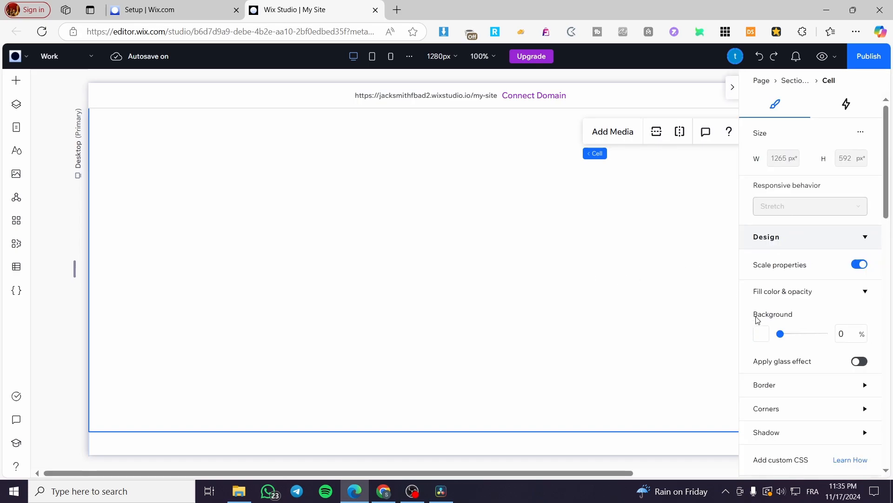
click(761, 333)
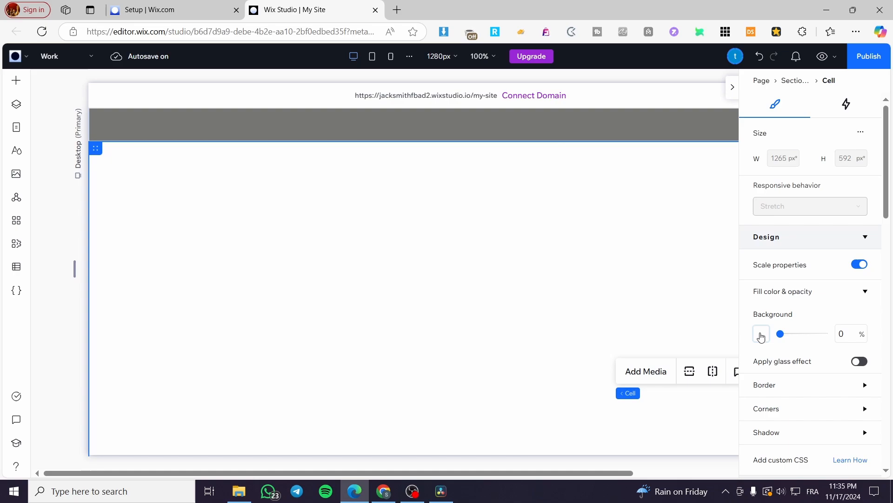
click(761, 334)
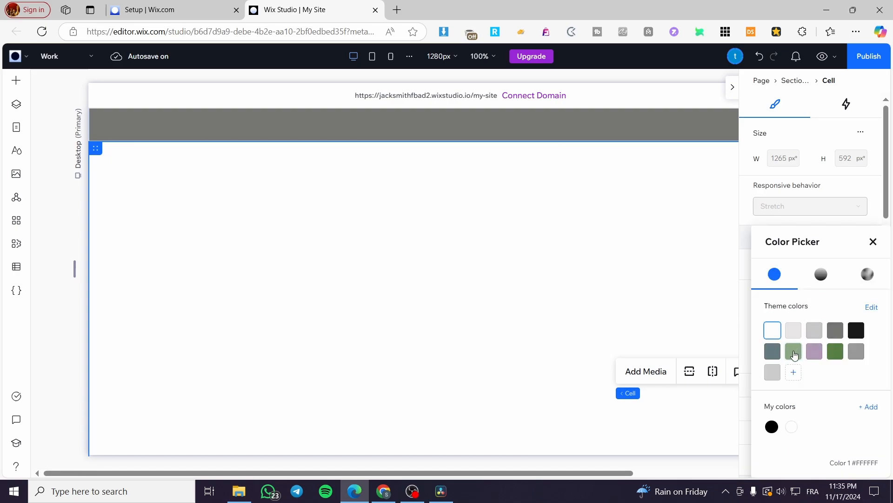
click(814, 330)
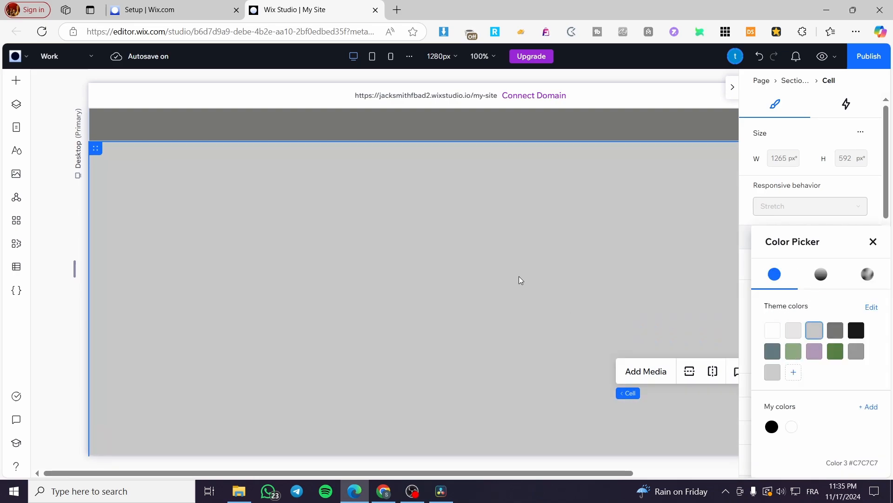
click(835, 330)
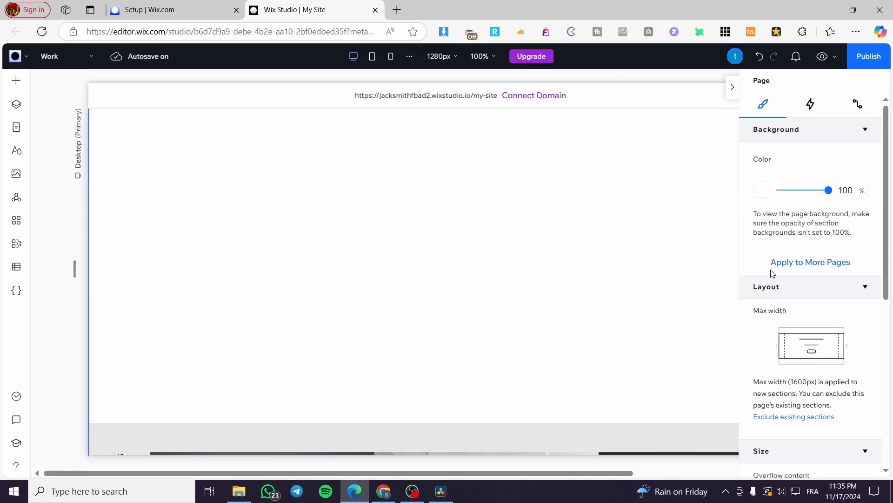
Step: Select the Section Grid, then the grey cell, and open the cell's context menu
click(761, 189)
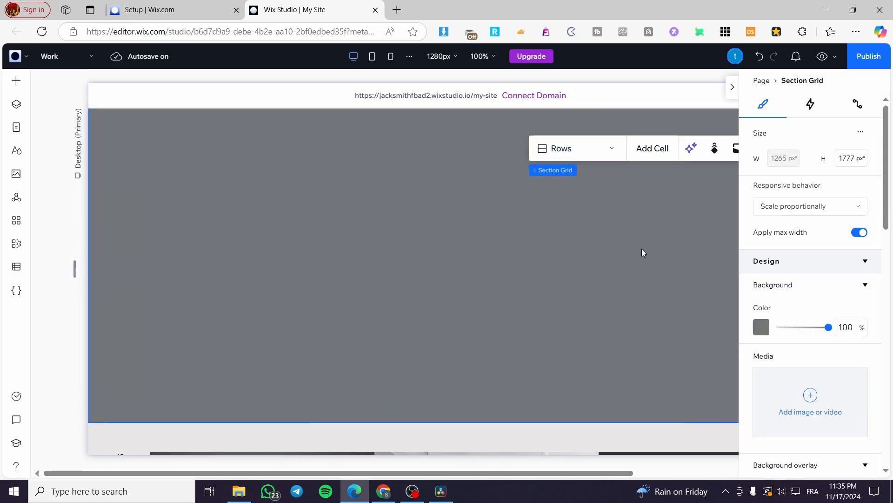
click(303, 226)
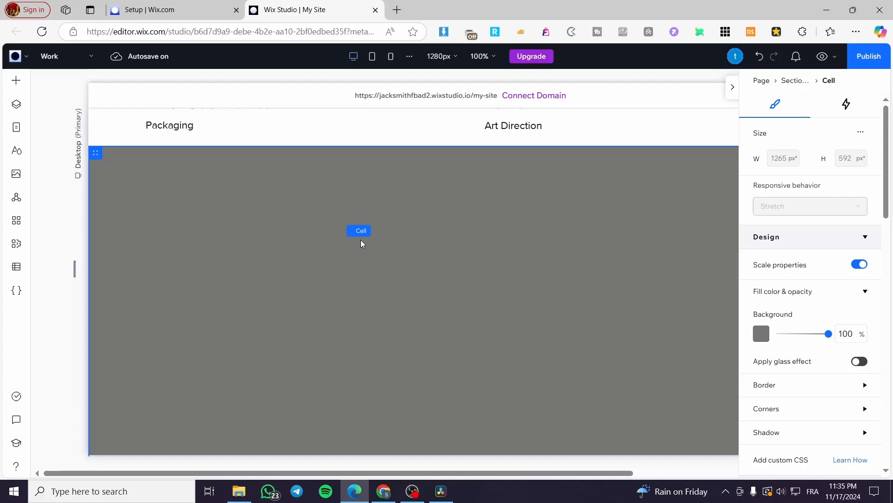
right_click(360, 234)
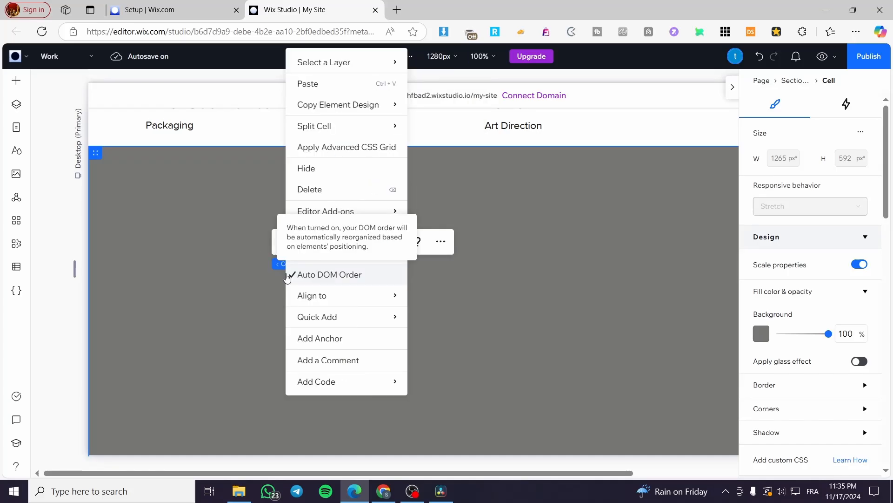
mouse_move(379, 331)
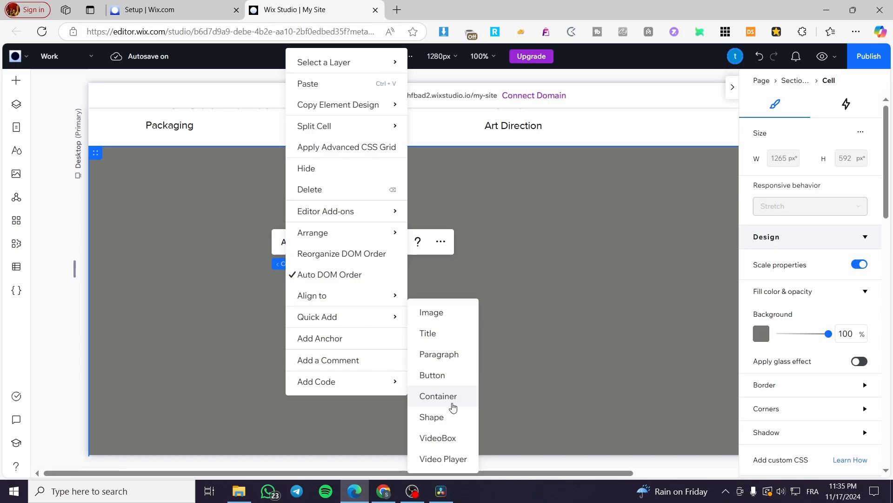
Step: Quick Add a light grey container and stretch it to fill most of the cell
click(438, 396)
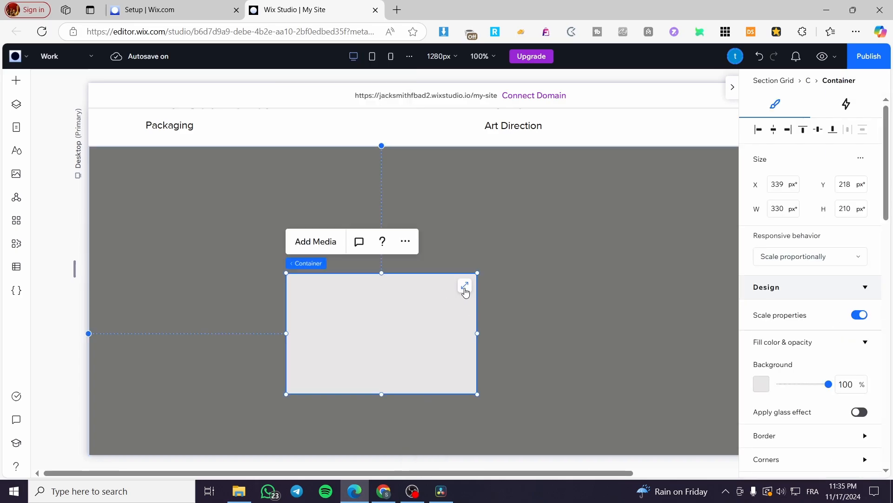
click(464, 286)
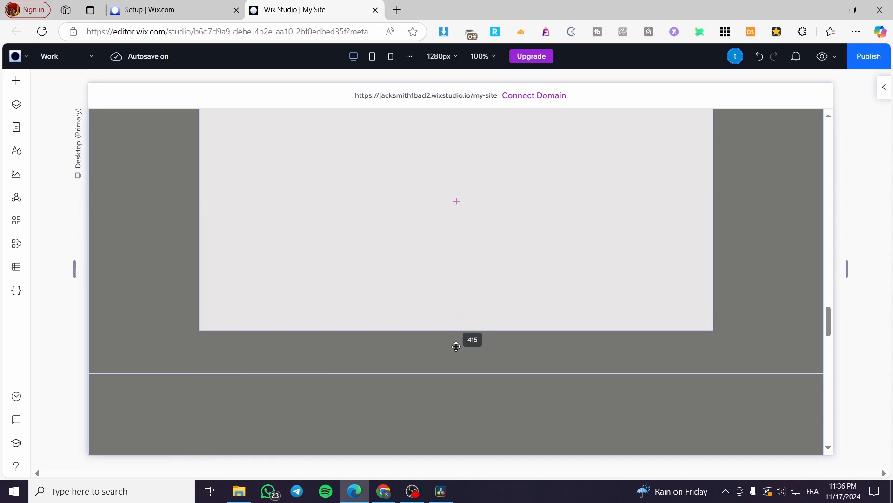
click(456, 228)
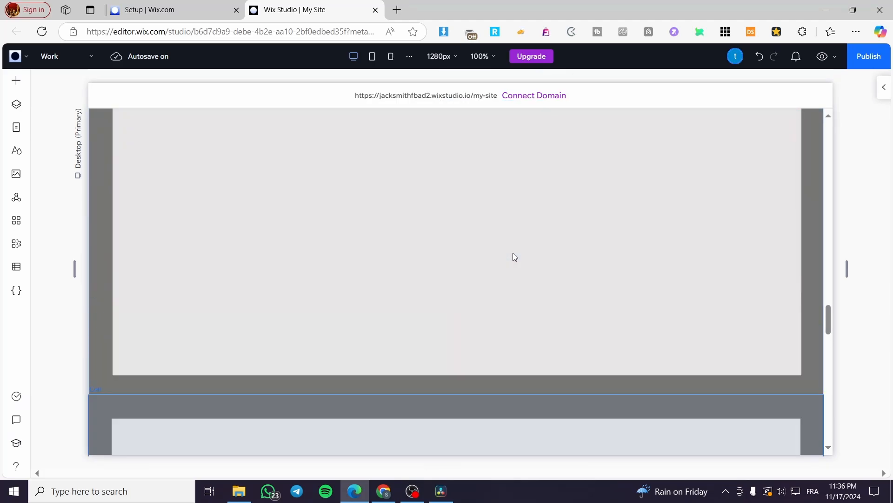
Step: Select the container and set its corner radius to 20
click(301, 296)
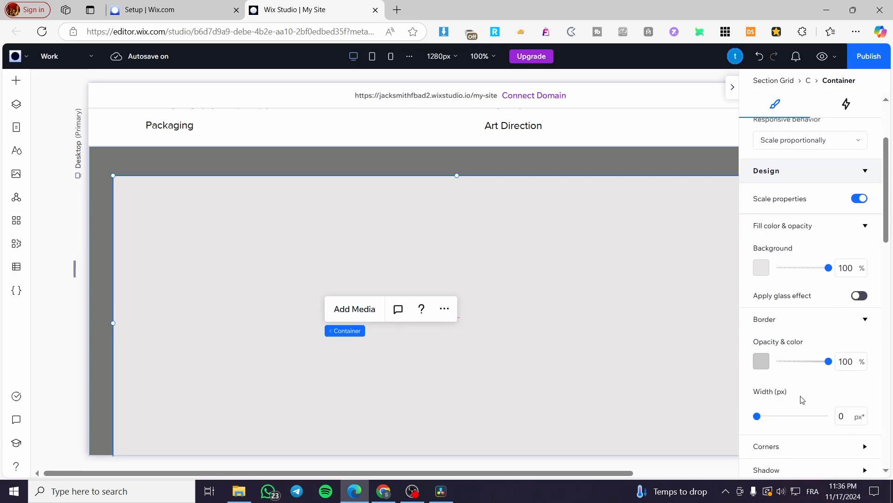
scroll(down, 3)
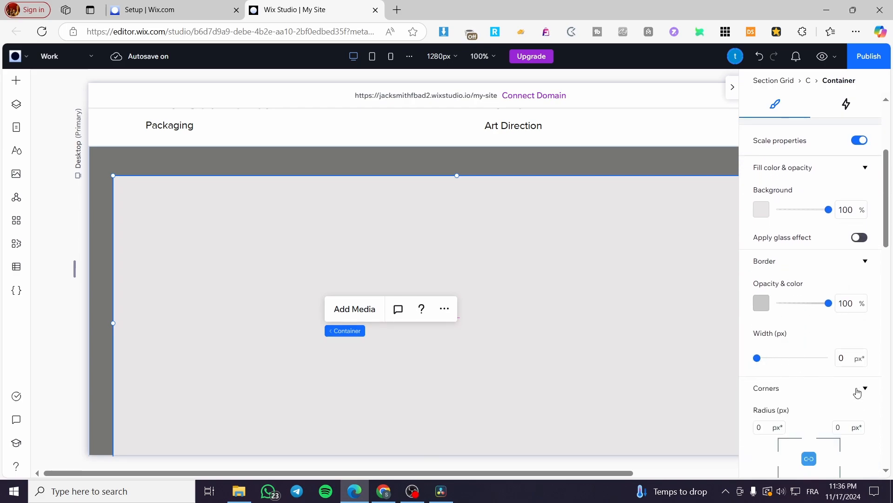
scroll(down, 3)
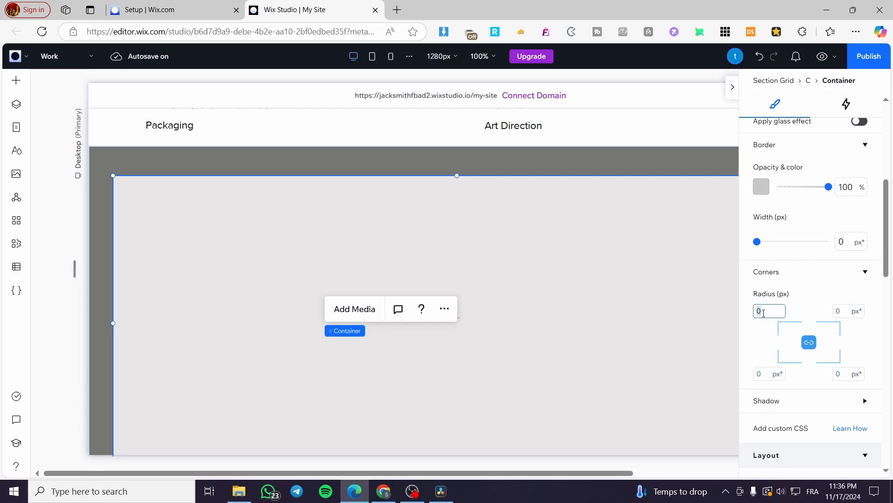
text(20)
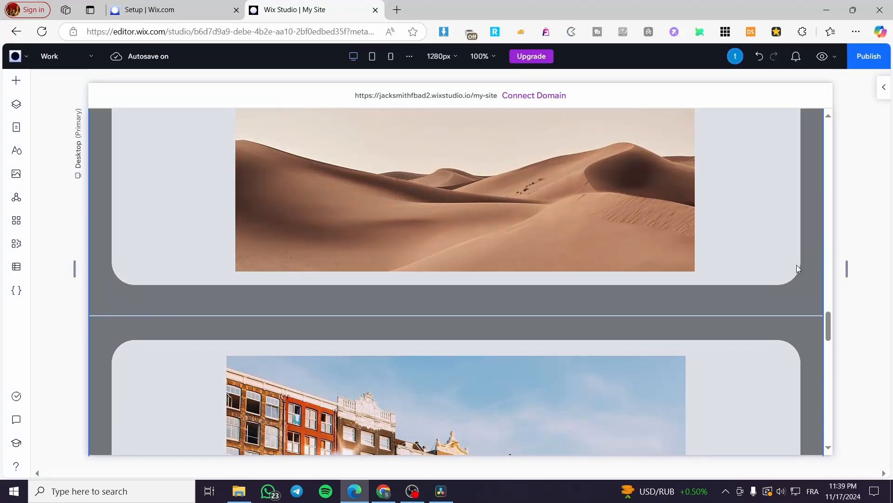
mouse_move(758, 254)
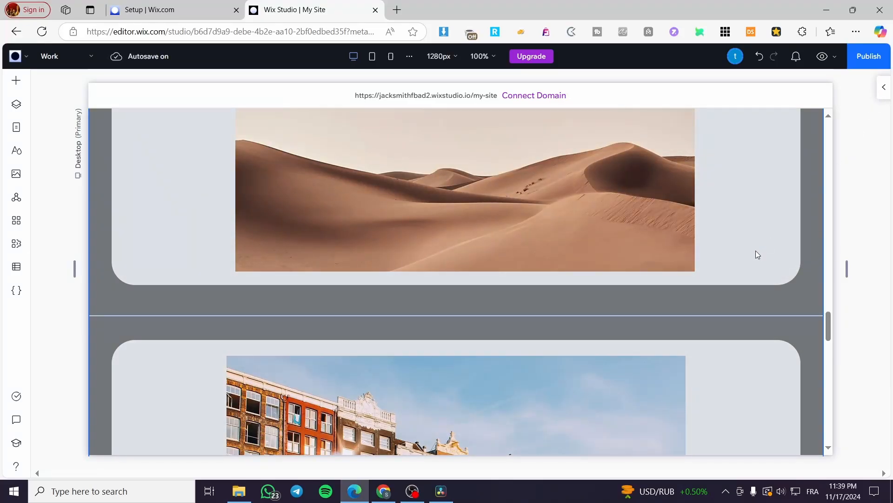
scroll(down, 3)
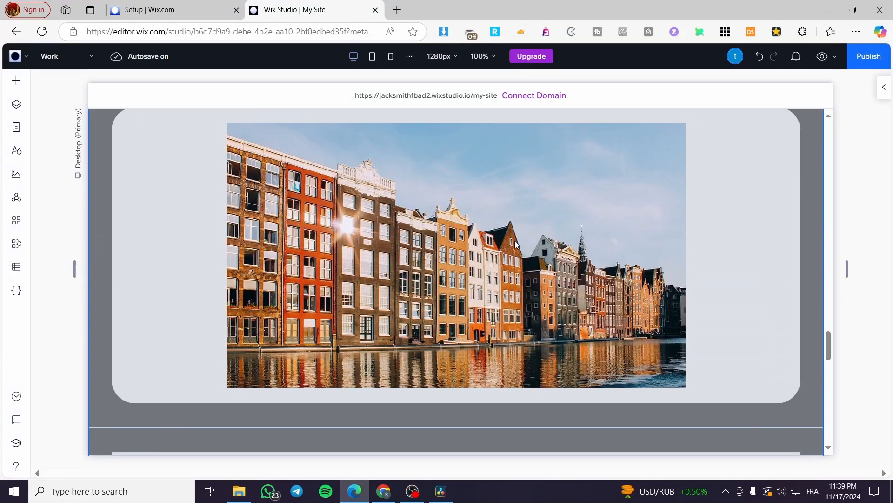
click(16, 80)
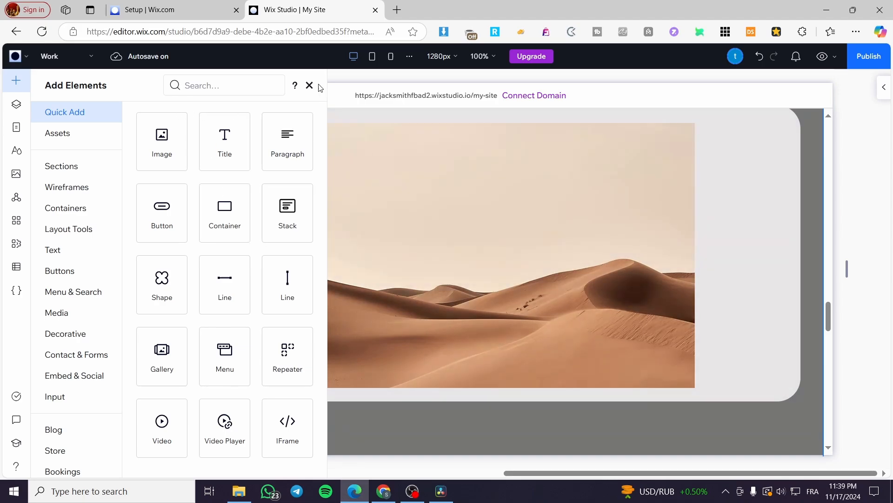
click(310, 86)
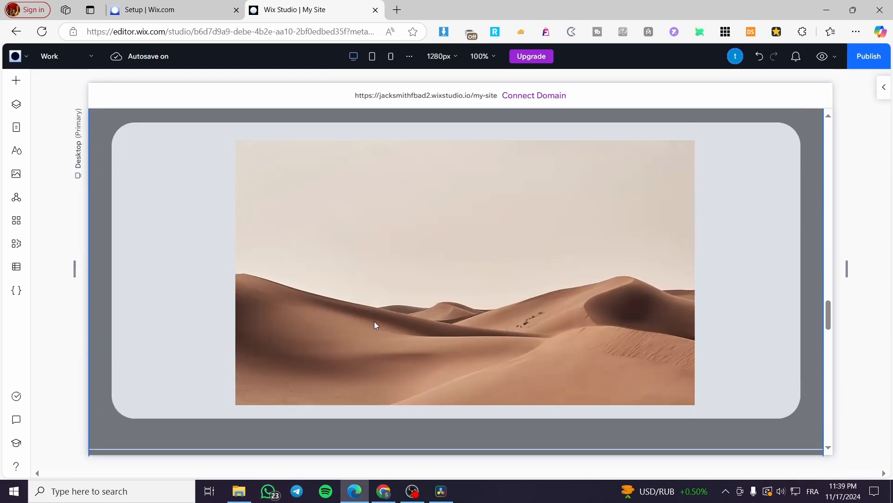
scroll(down, 3)
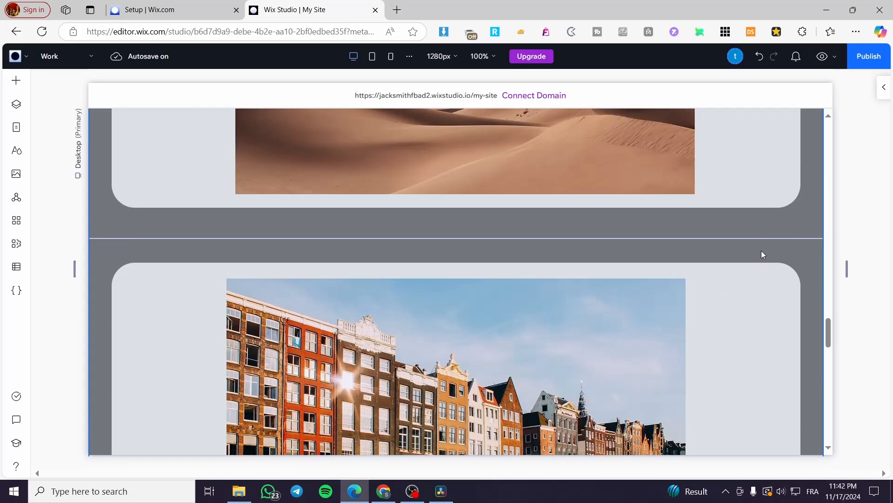
scroll(down, 3)
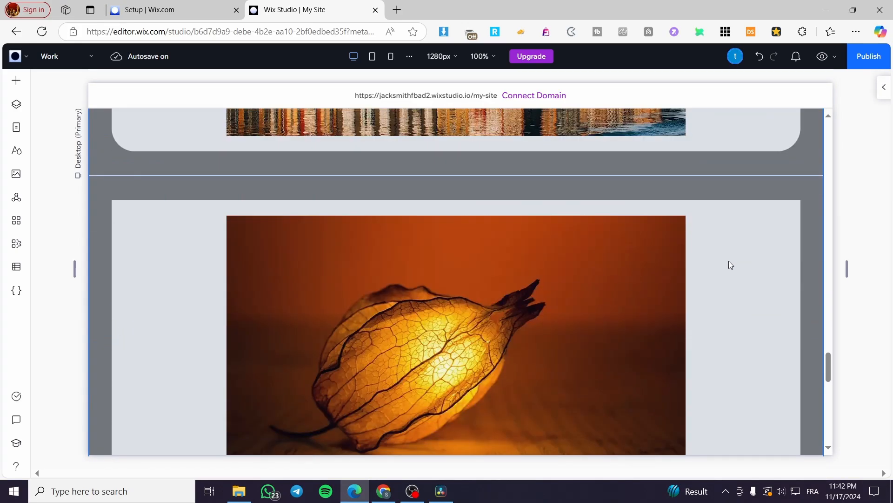
scroll(down, 3)
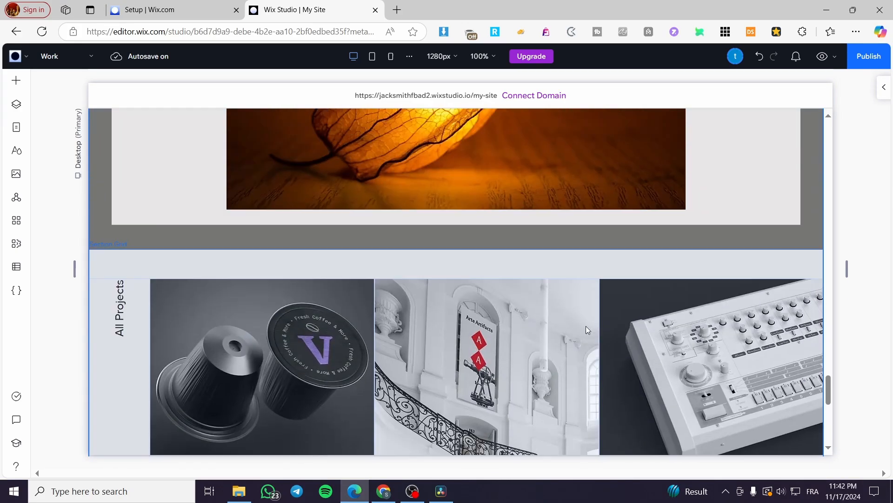
scroll(down, 3)
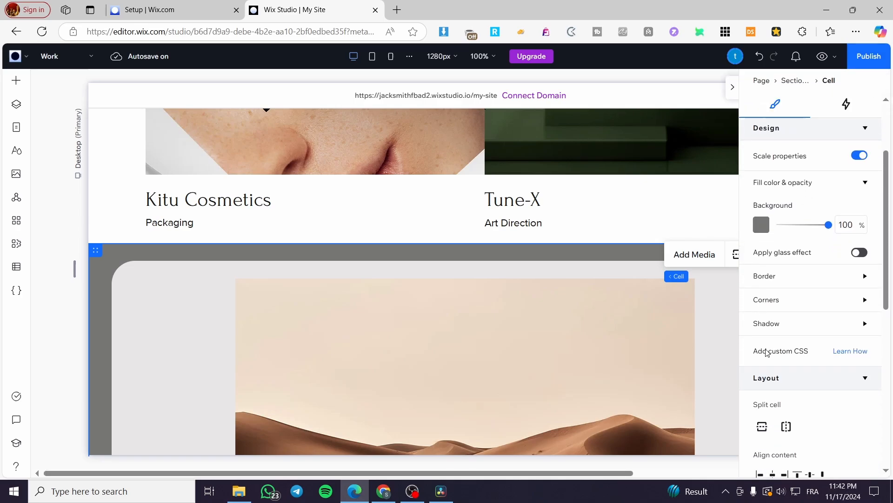
Step: Set the desert dunes cell to Sticky, stuck to the top with 0% offset
scroll(down, 3)
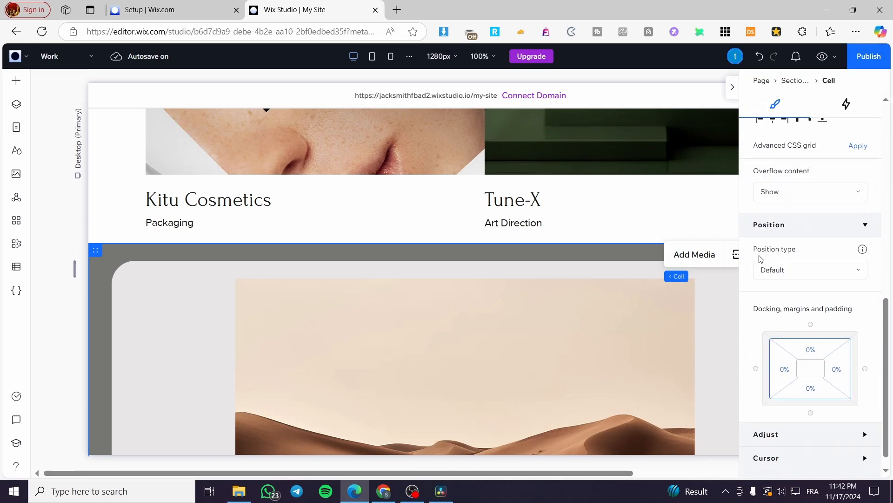
click(809, 270)
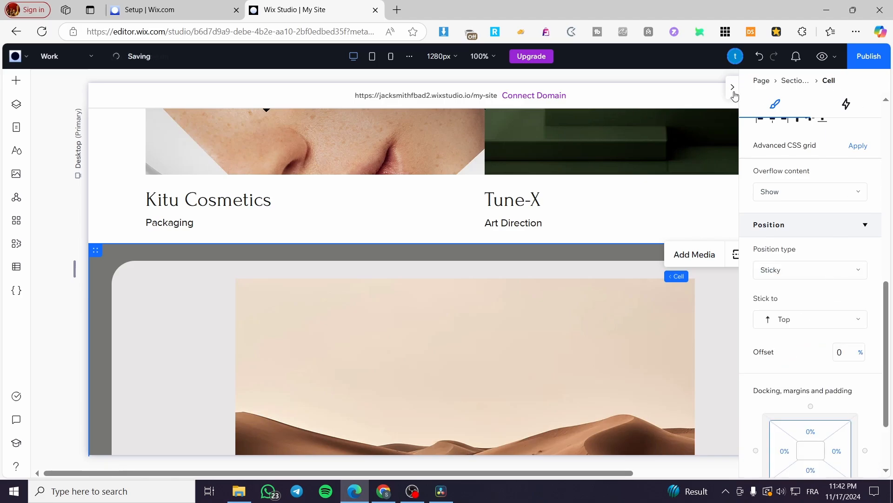
click(732, 86)
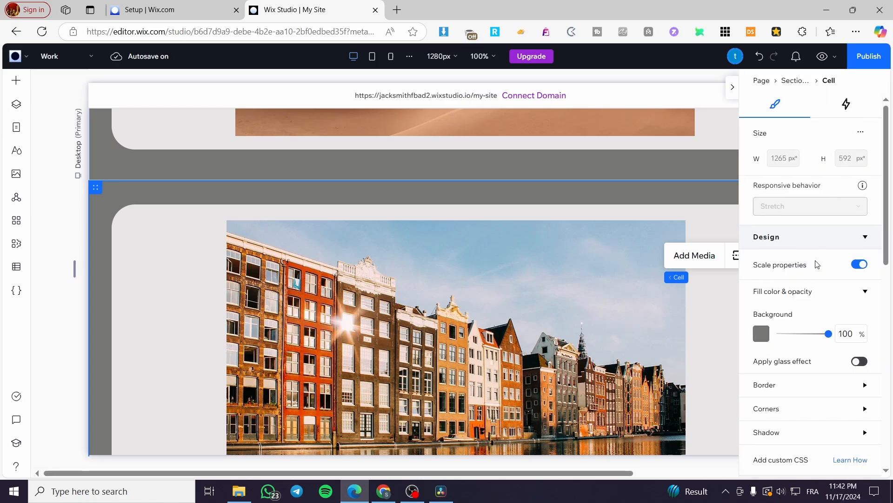
Step: Set the Amsterdam canal-houses cell's position type to Sticky
scroll(down, 3)
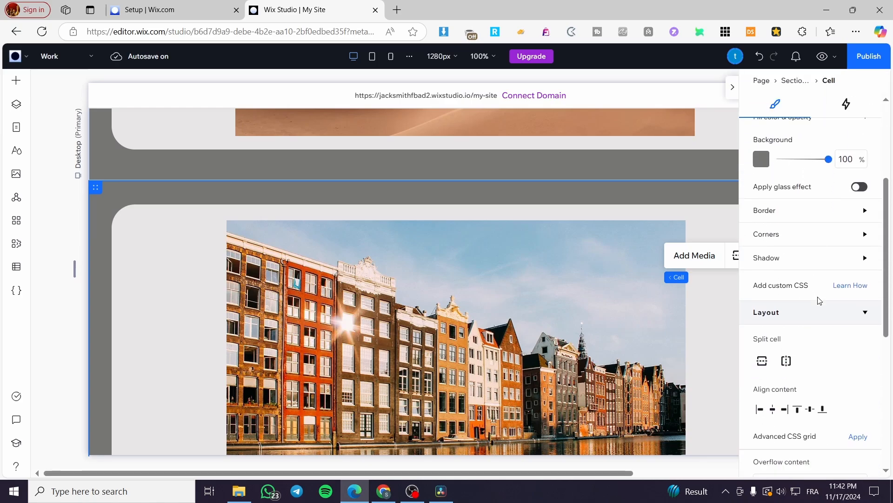
scroll(down, 3)
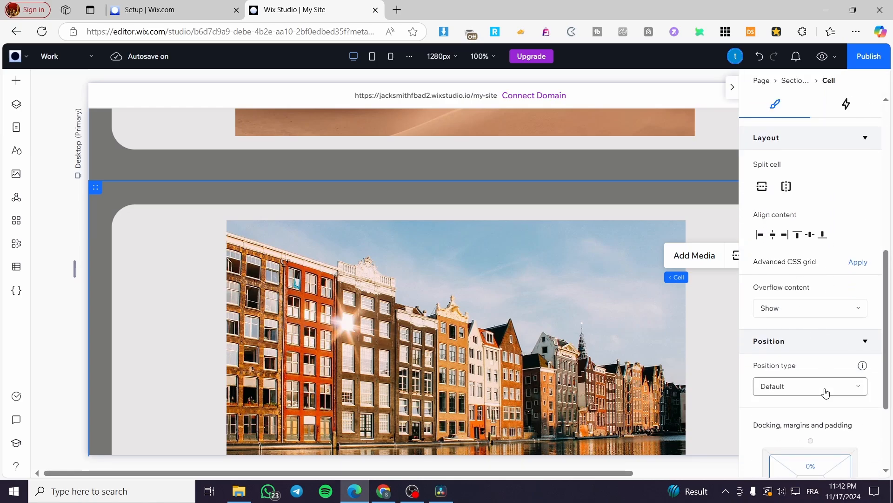
click(810, 386)
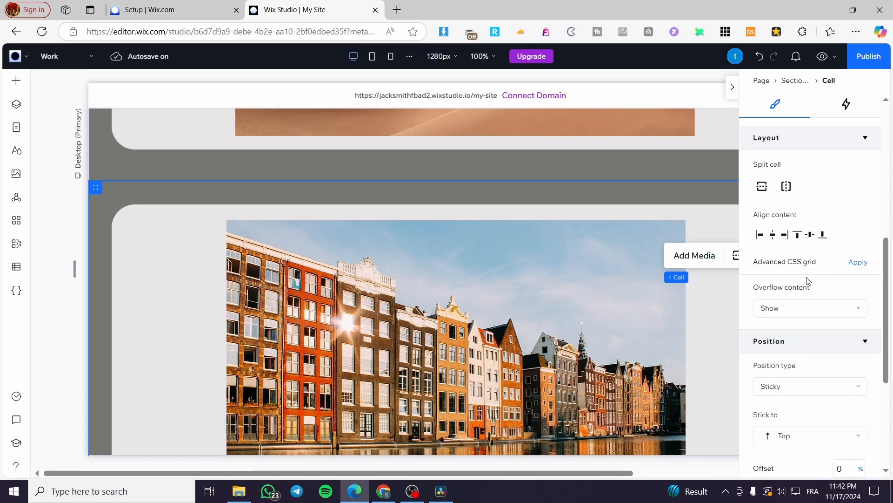
Step: Select the glowing-leaf cell and set its position type to Sticky
click(810, 386)
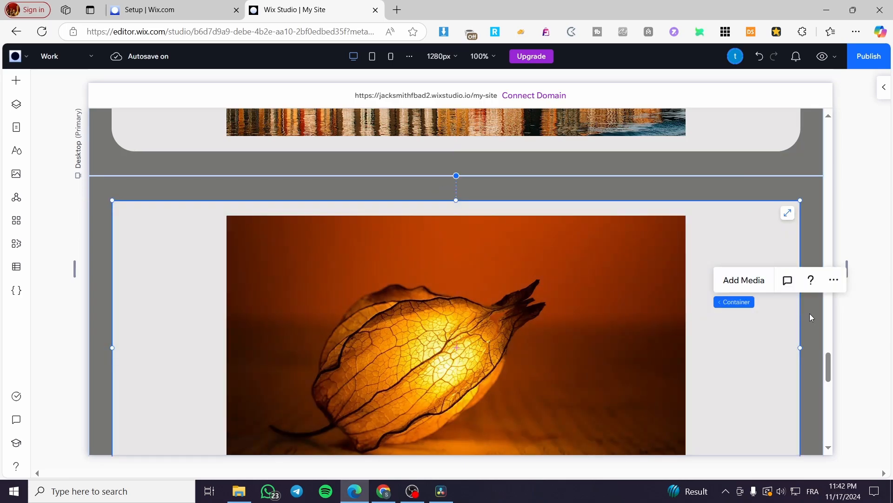
mouse_move(862, 144)
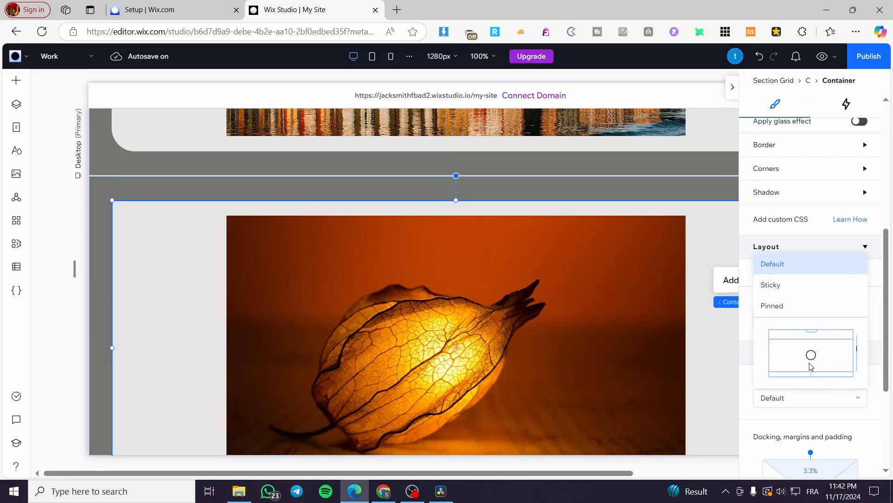
click(773, 263)
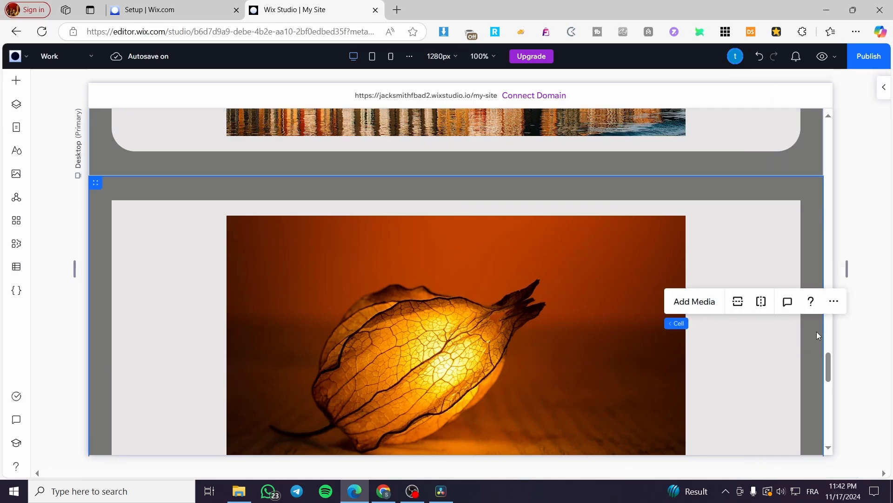
mouse_move(832, 252)
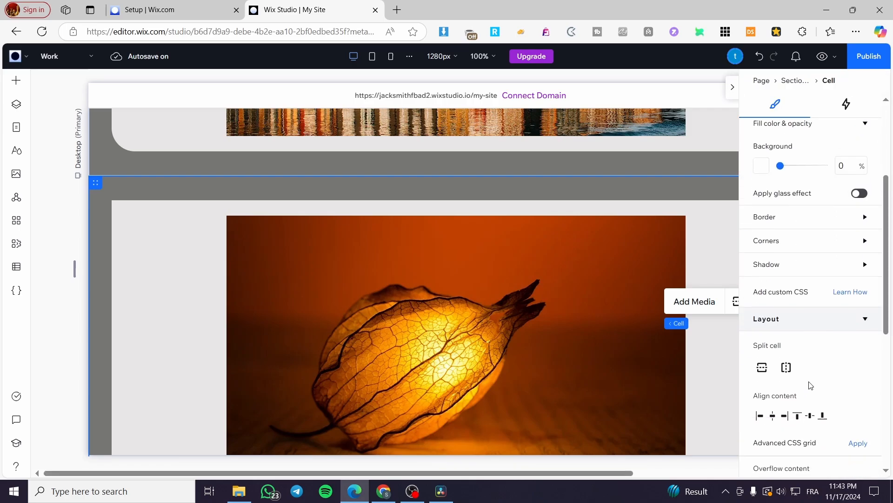
scroll(down, 3)
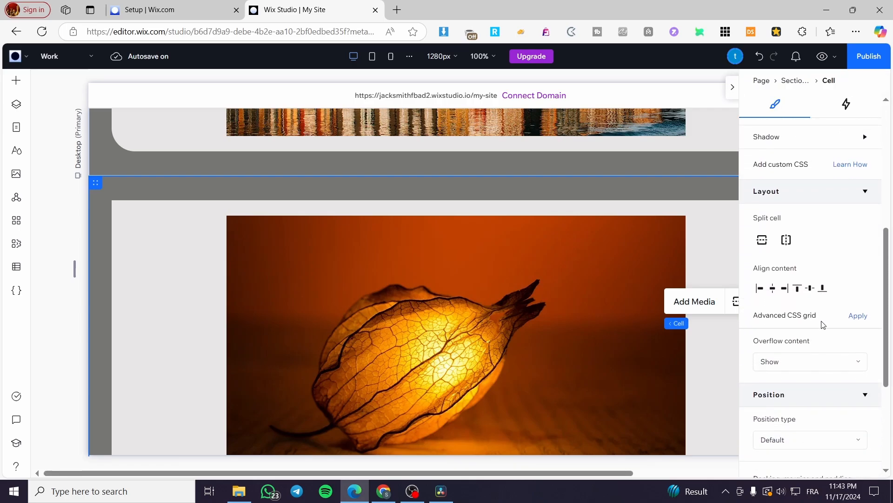
click(809, 439)
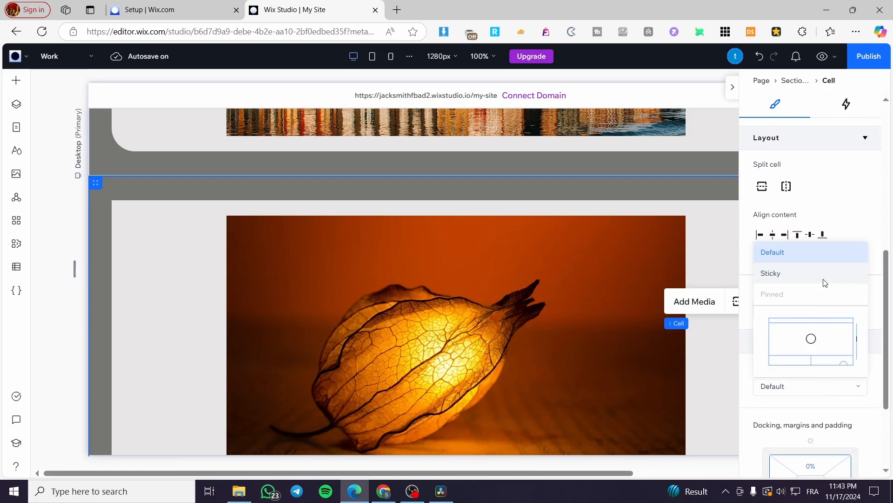
click(770, 274)
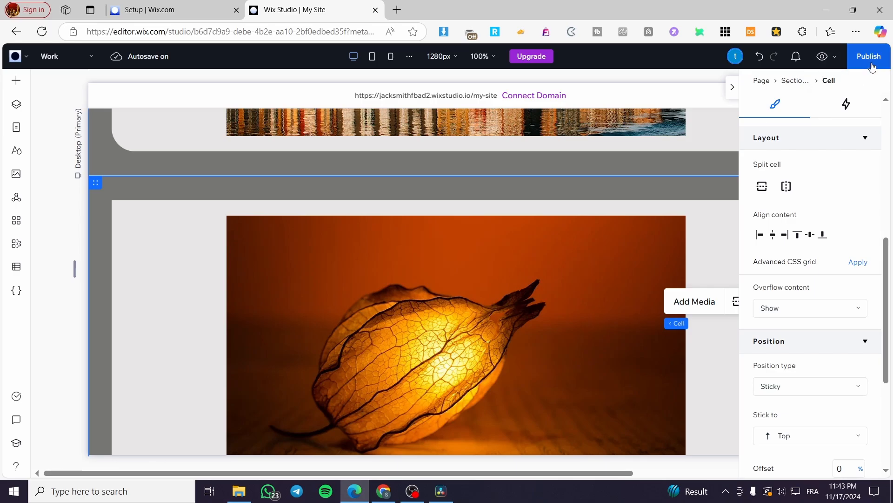
mouse_move(822, 56)
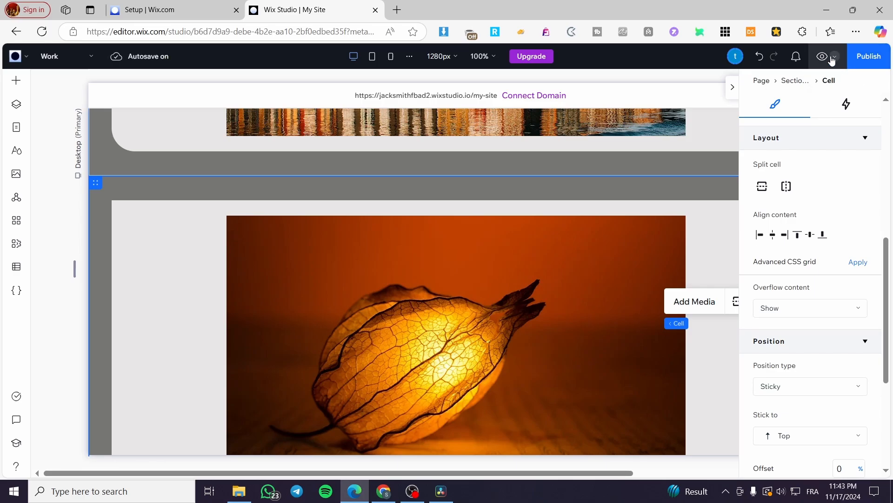
Step: Preview the site and scroll past Kitu Cosmetics and Tune-X to watch the three image cards stack
click(822, 56)
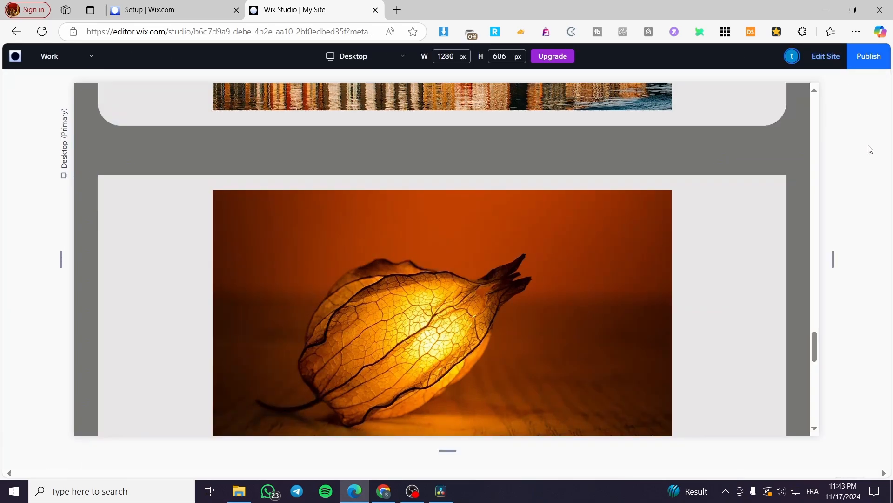
scroll(down, 3)
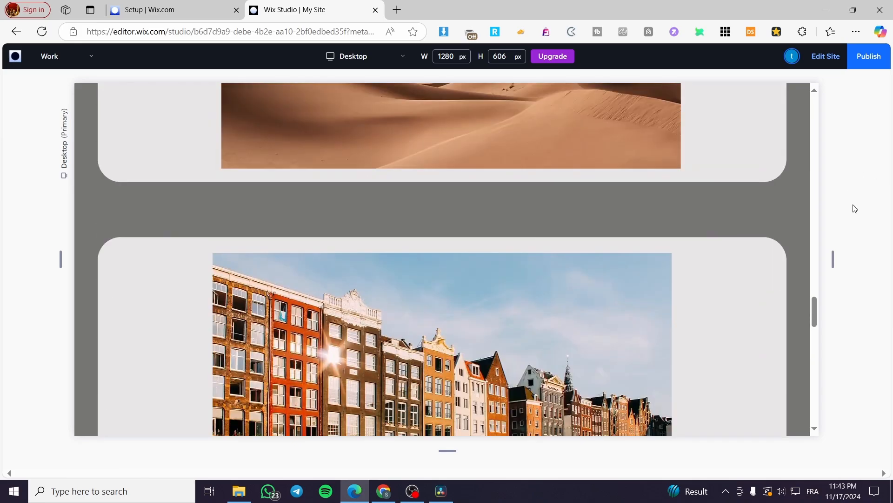
scroll(down, 3)
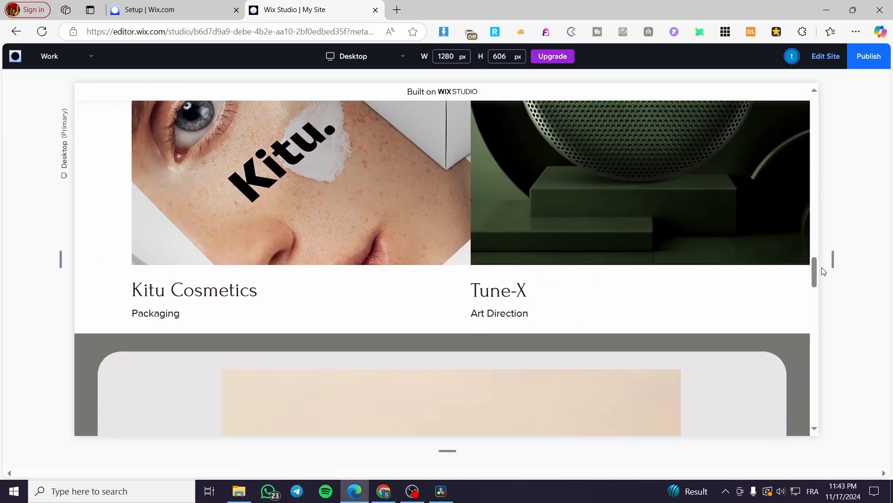
scroll(down, 3)
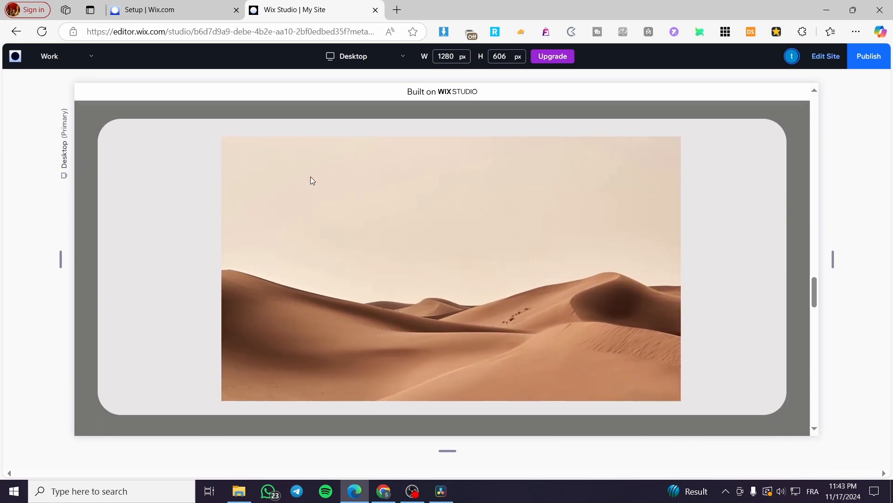
scroll(down, 3)
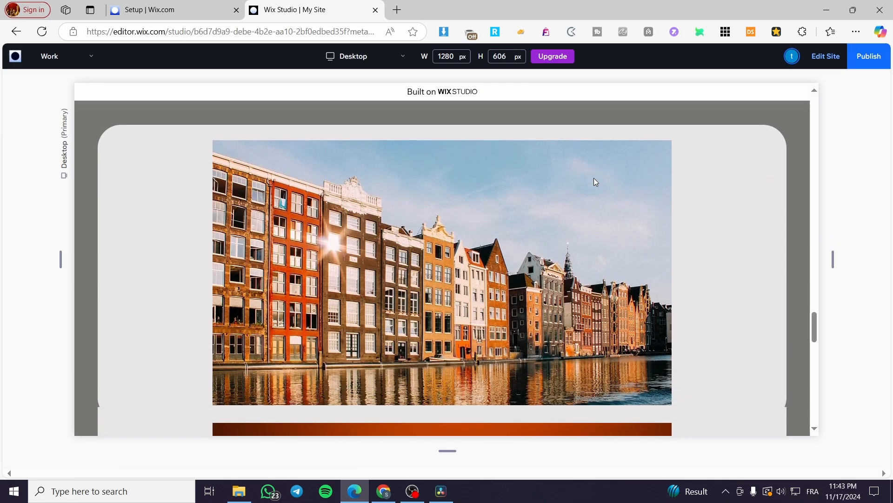
scroll(down, 3)
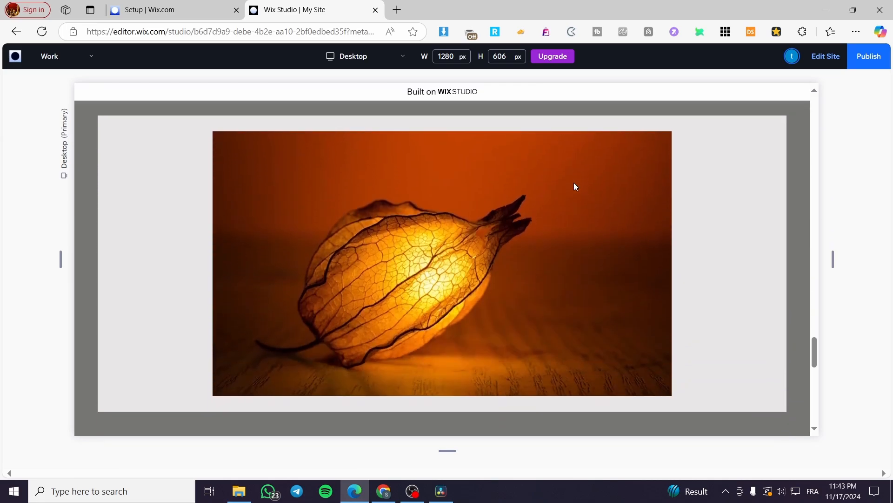
scroll(down, 3)
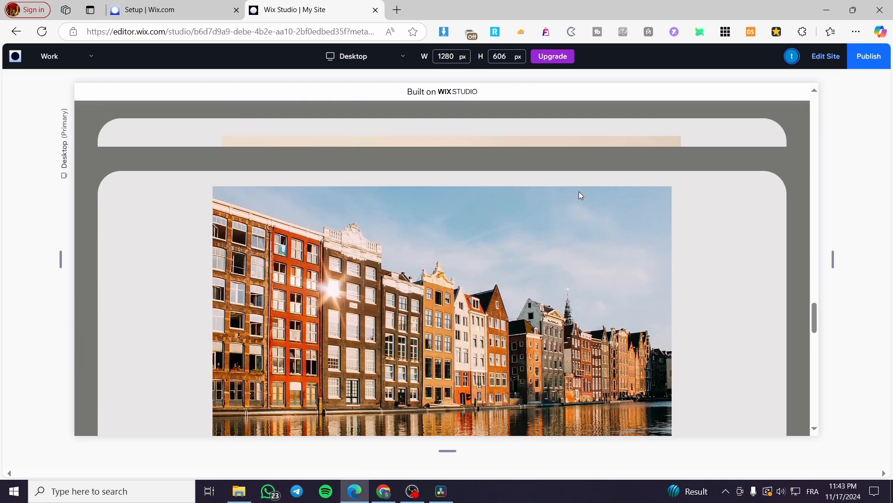
scroll(up, 3)
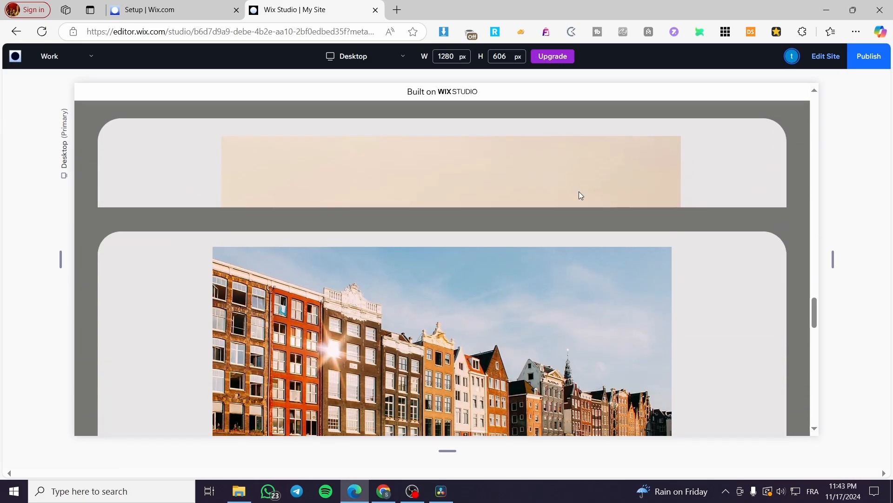
scroll(down, 3)
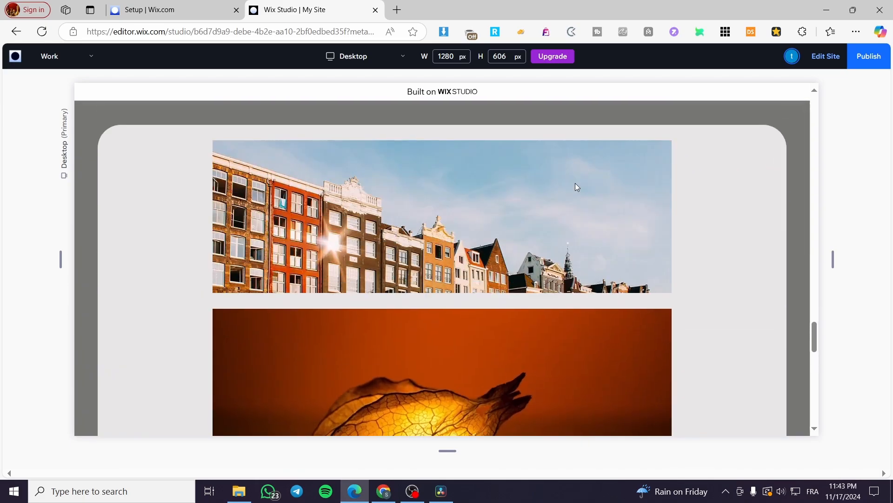
scroll(down, 3)
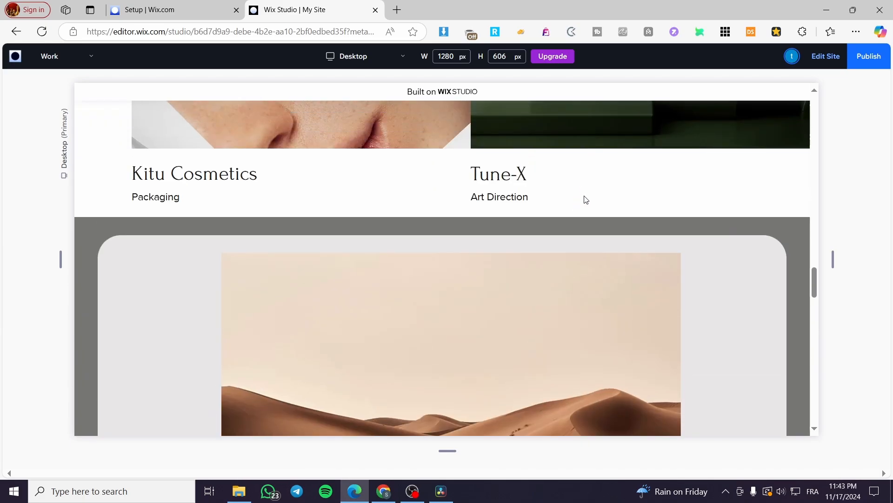